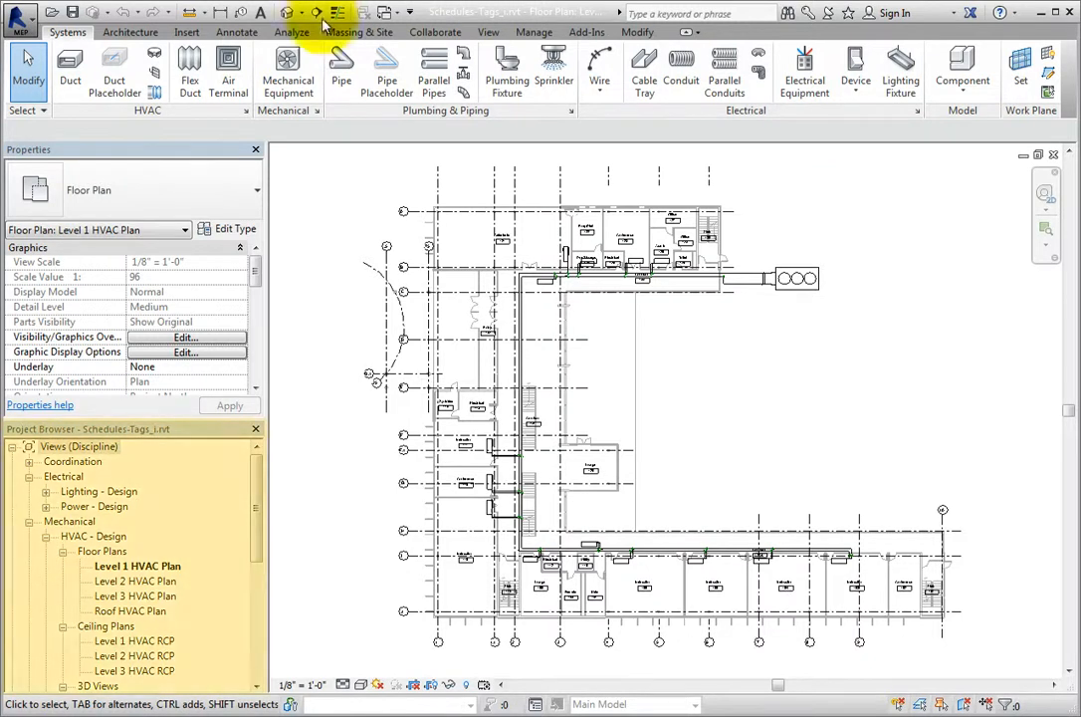
Save the Space Schedule from the Project Browser to its own project file, Space Schedule.
{"action": "scroll", "scroll_direction": "down", "scroll_amount": 3}
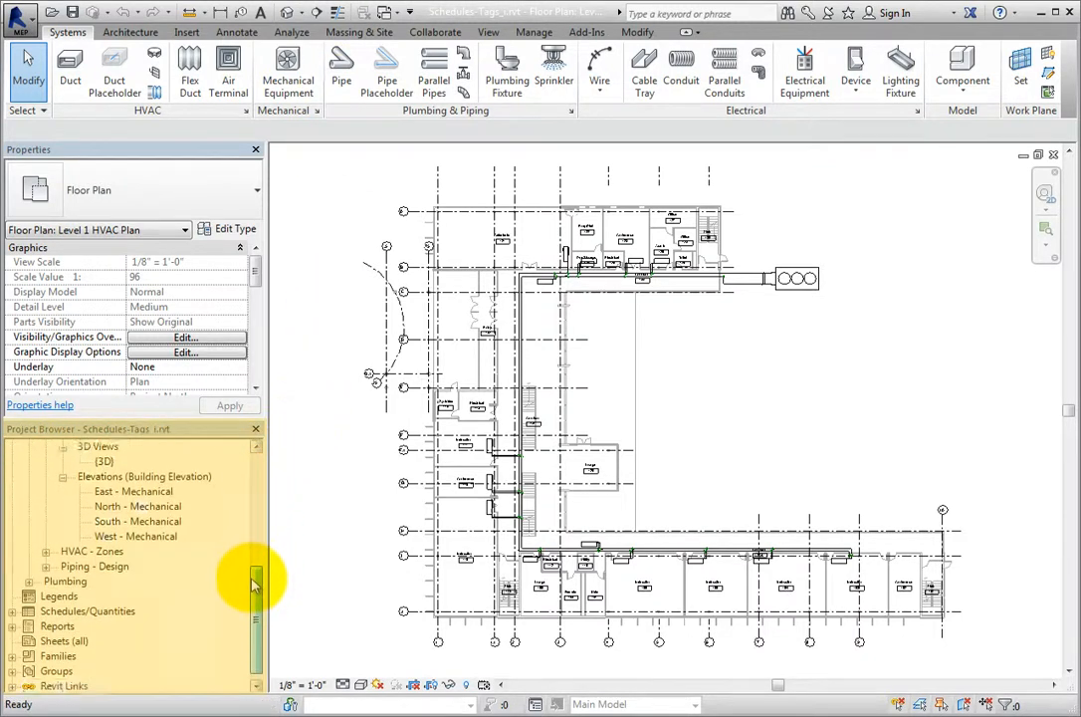
{"action": "left_click", "coordinate": [28, 595]}
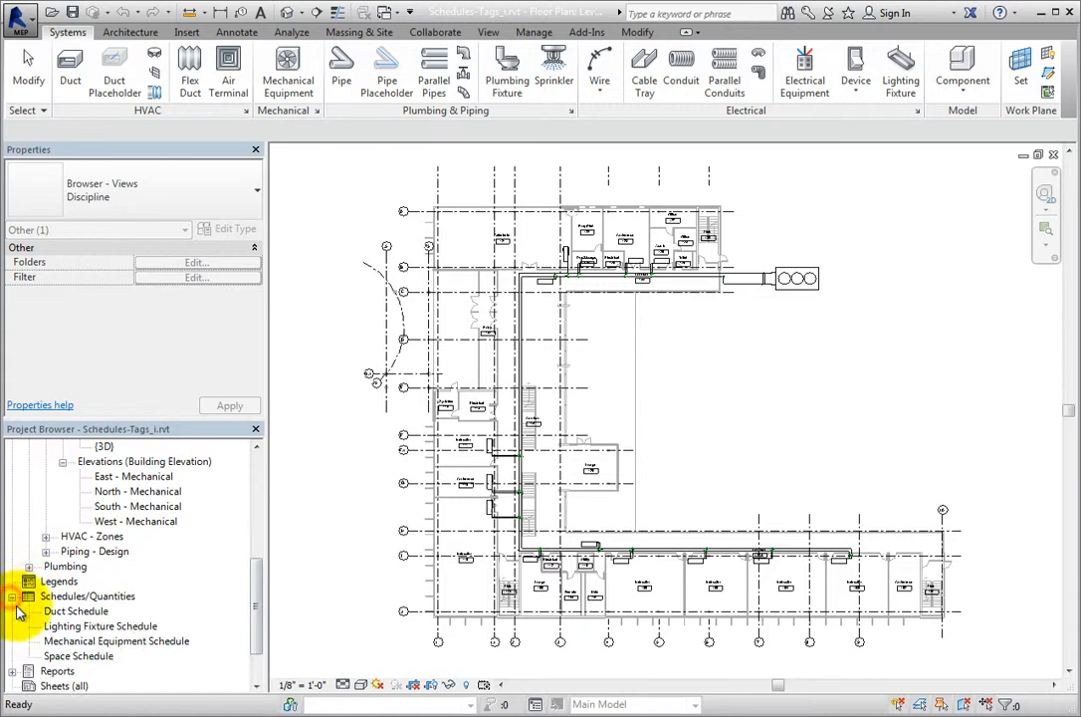
{"action": "left_click", "coordinate": [78, 655]}
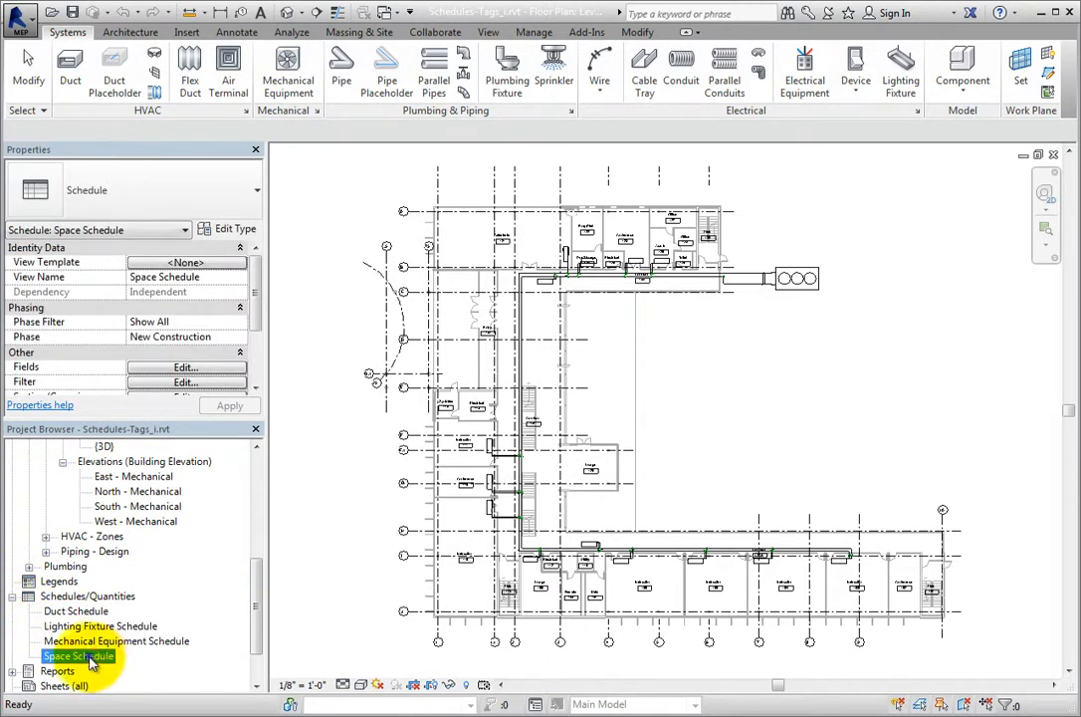
{"action": "right_click", "coordinate": [78, 655]}
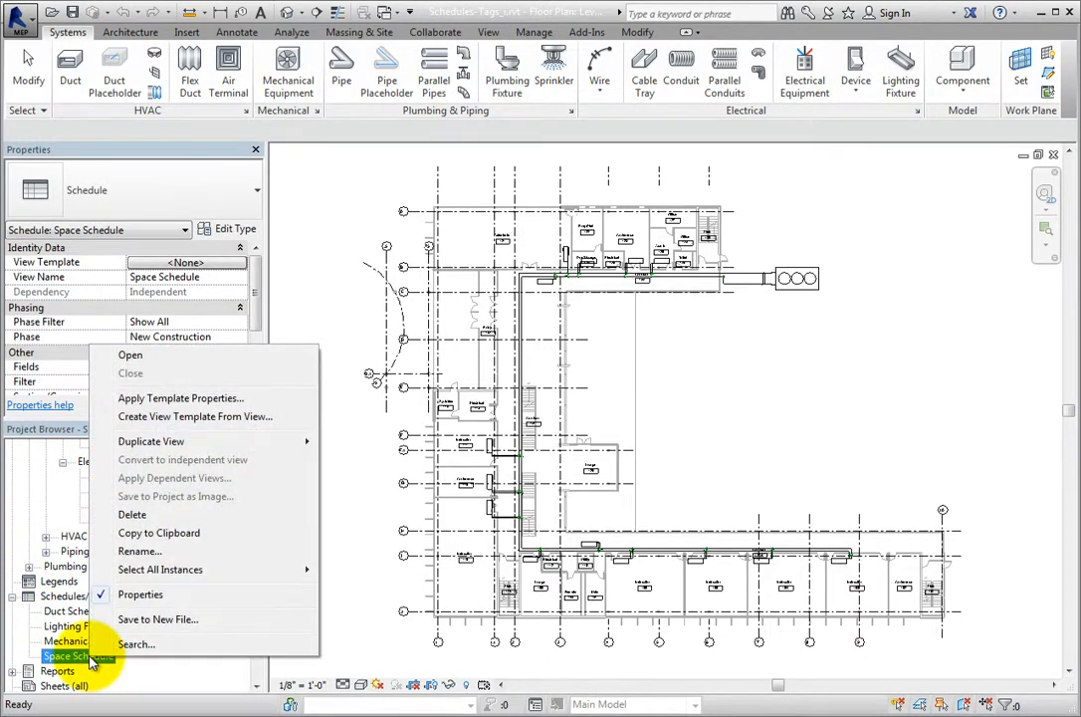
{"action": "mouse_move", "coordinate": [156, 619]}
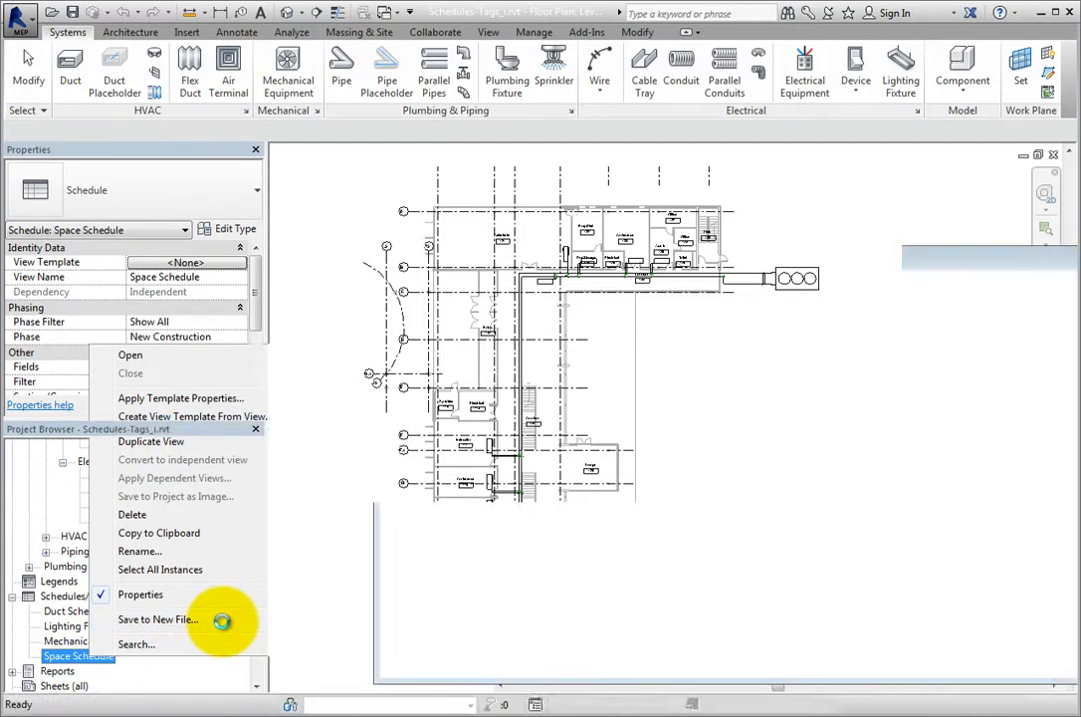
{"action": "left_click", "coordinate": [157, 619]}
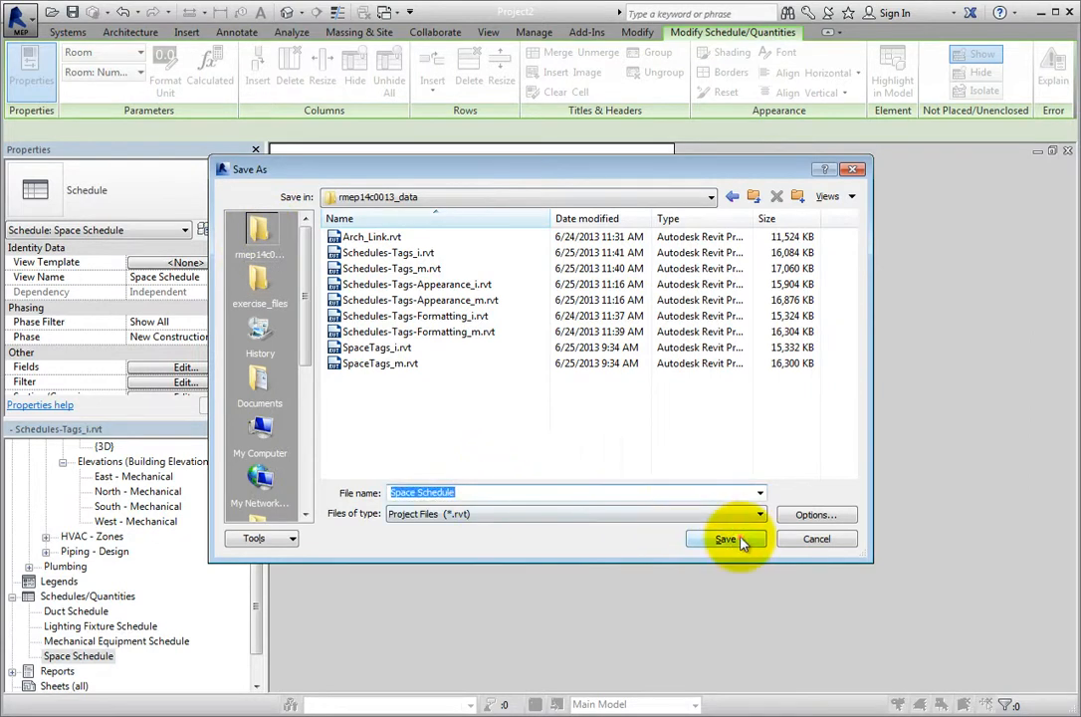
{"action": "left_click", "coordinate": [726, 539]}
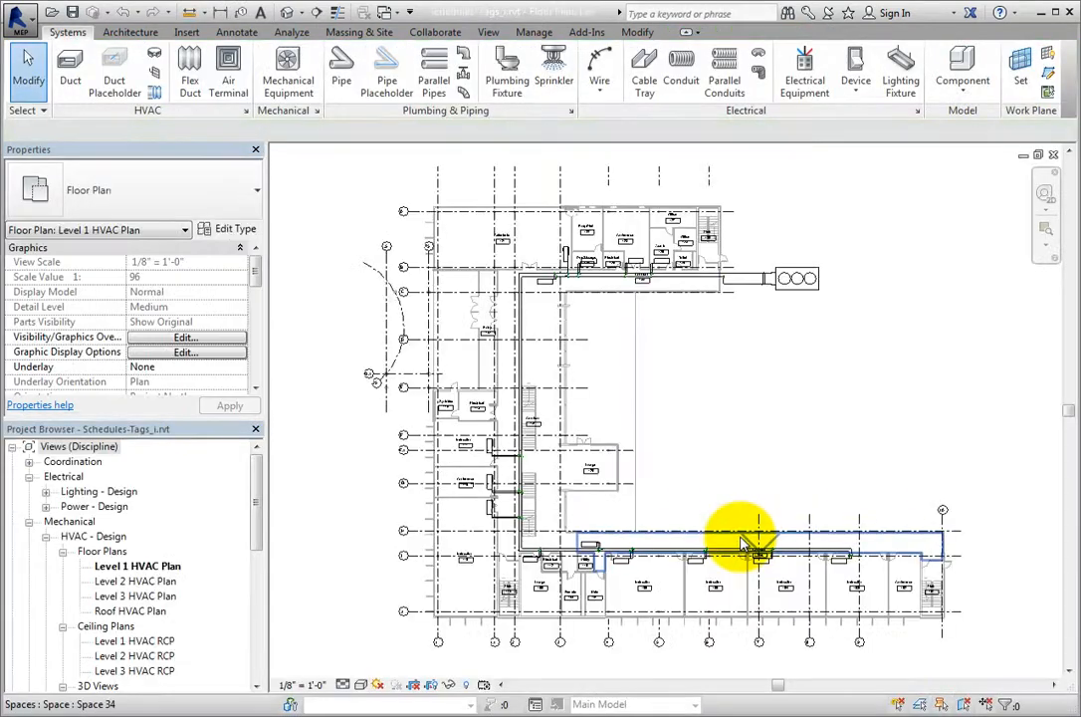
{"action": "left_click", "coordinate": [715, 487]}
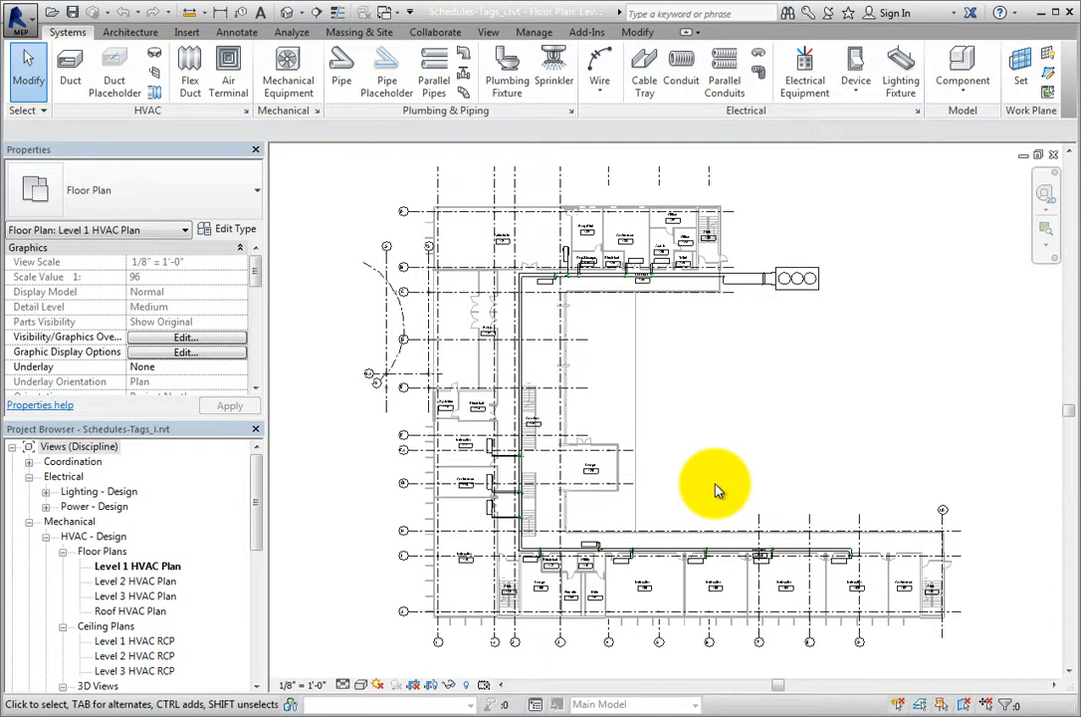
{"action": "mouse_move", "coordinate": [279, 503]}
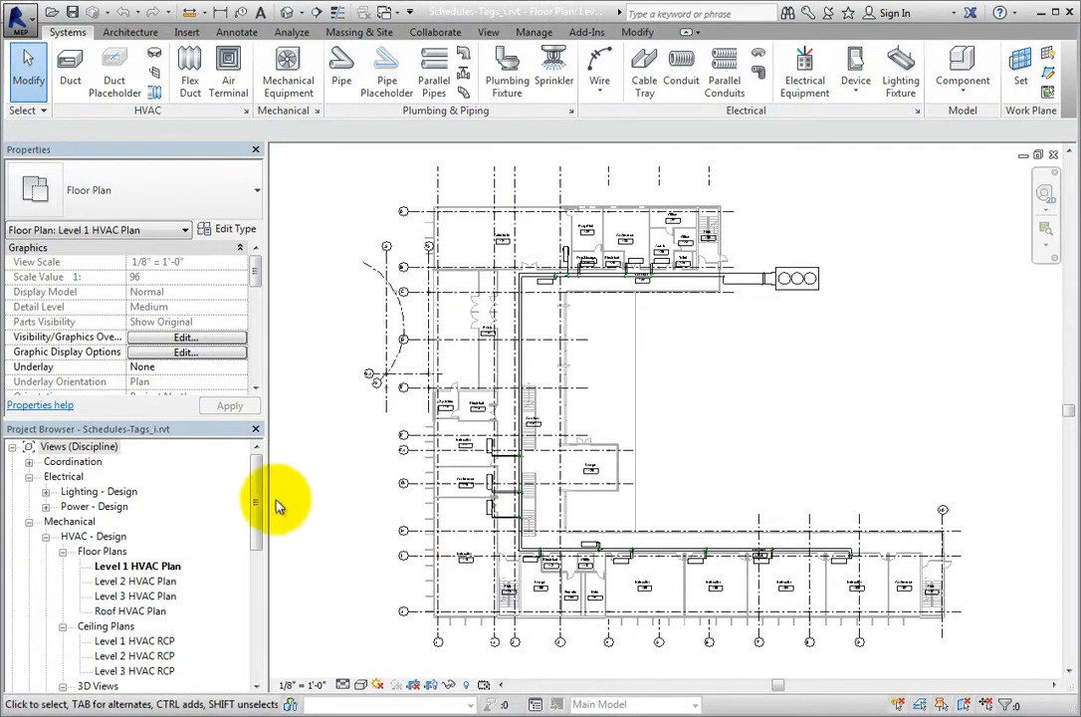
Select the Lighting Fixture and Mechanical Equipment schedules and view the Mechanical Equipment Schedule.
{"action": "scroll", "scroll_direction": "down", "scroll_amount": 3}
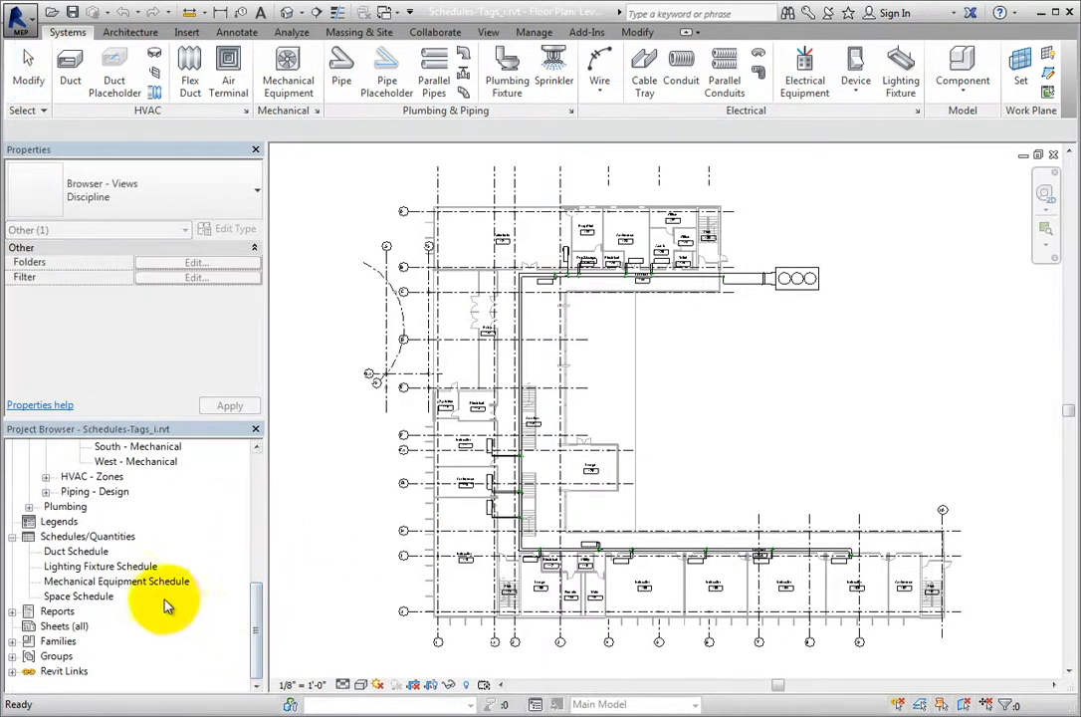
{"action": "left_click", "coordinate": [99, 566]}
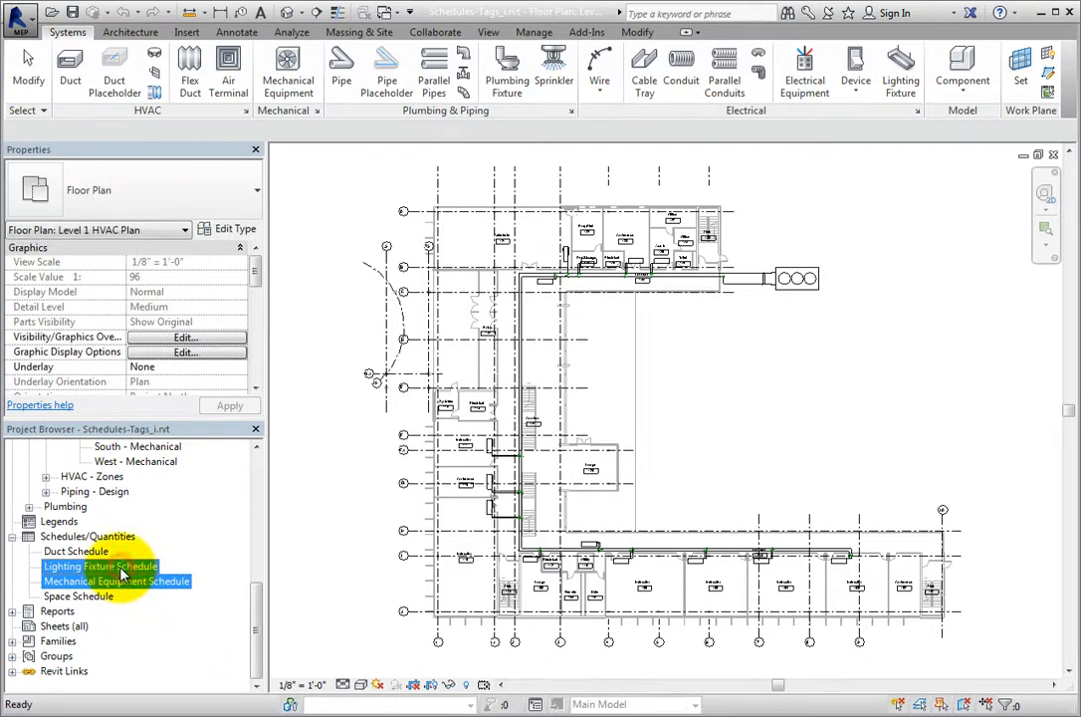
{"action": "mouse_move", "coordinate": [122, 585]}
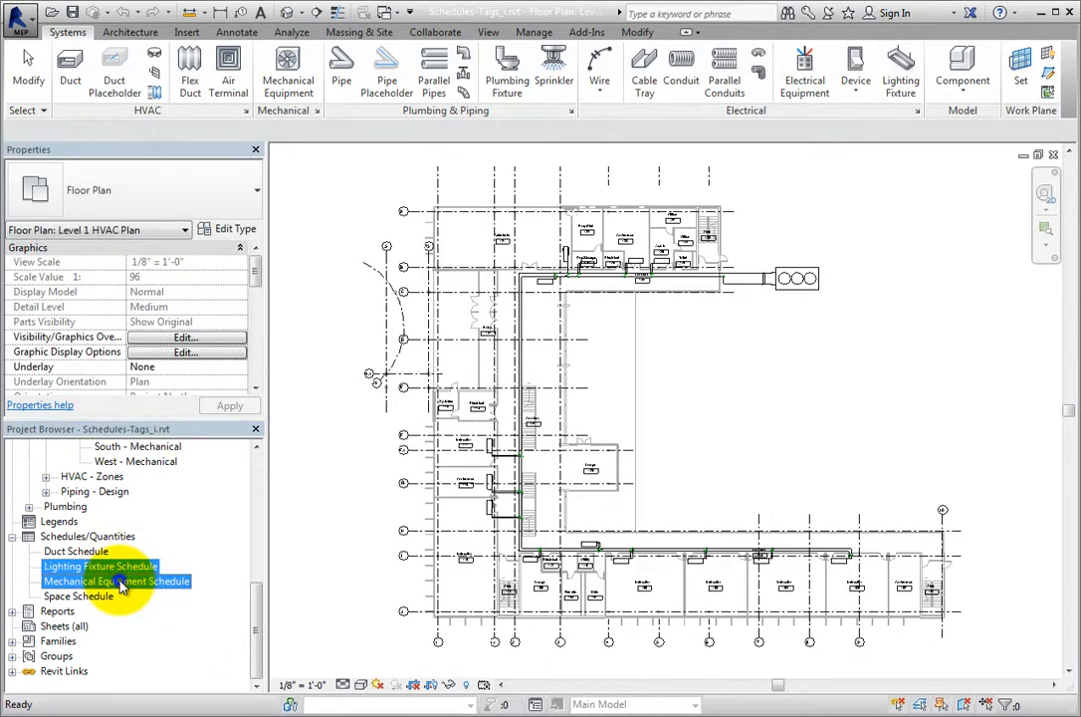
{"action": "mouse_move", "coordinate": [139, 593]}
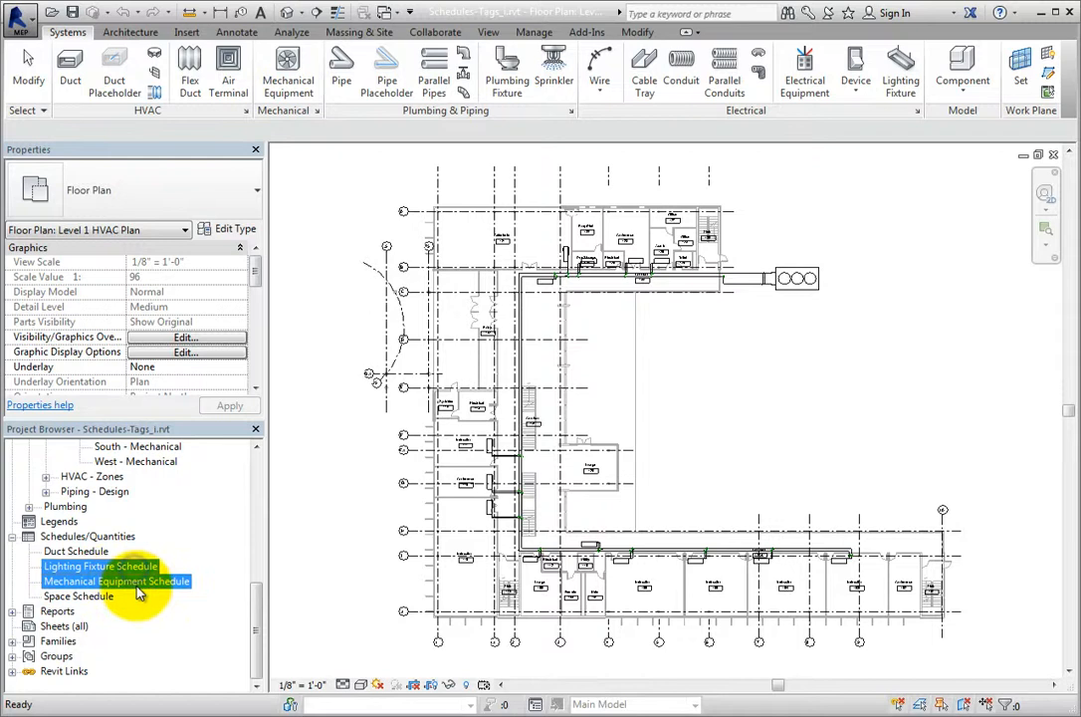
{"action": "double_click", "coordinate": [118, 581]}
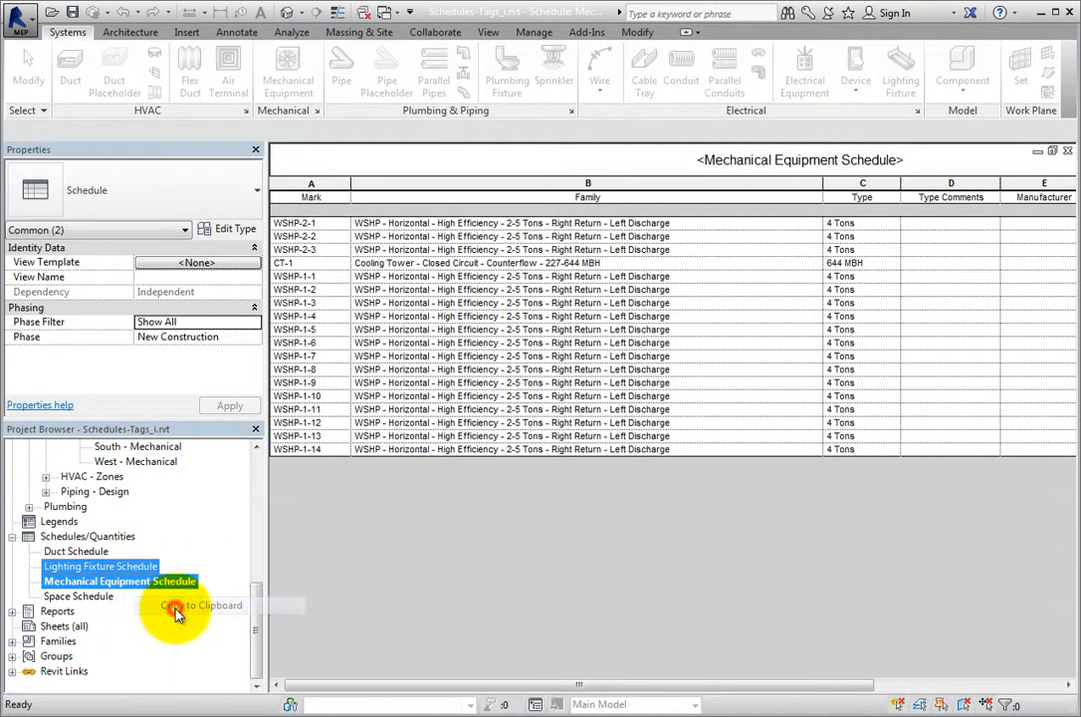
{"action": "mouse_move", "coordinate": [306, 586]}
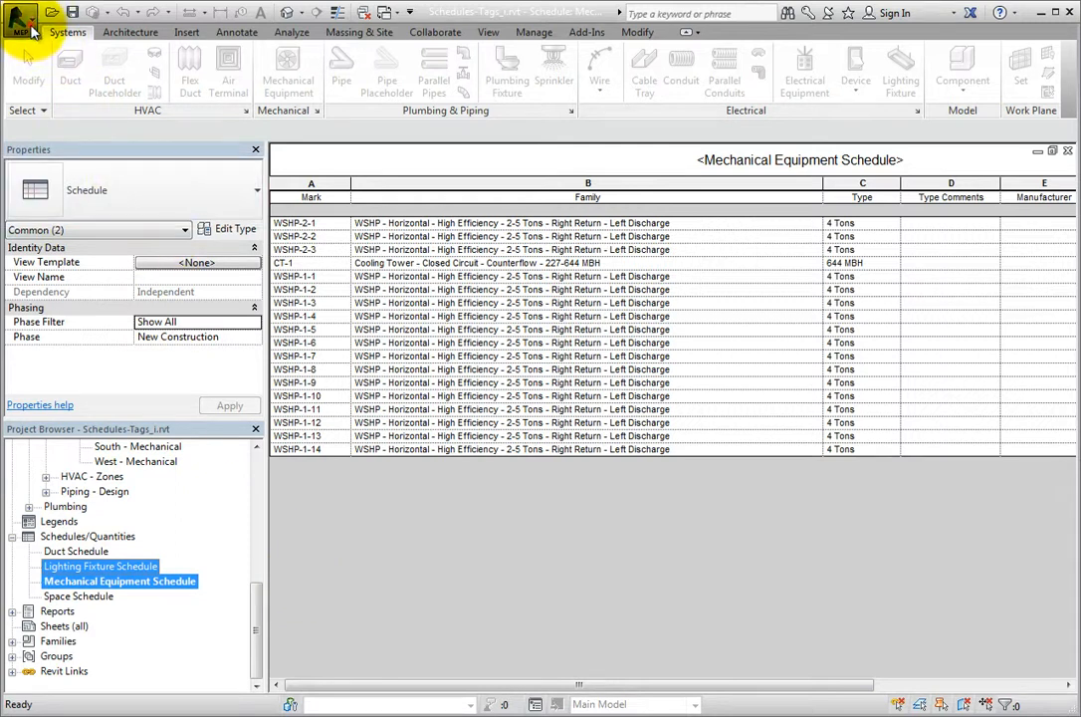
Start a new blank project from the application menu.
{"action": "left_click", "coordinate": [20, 18]}
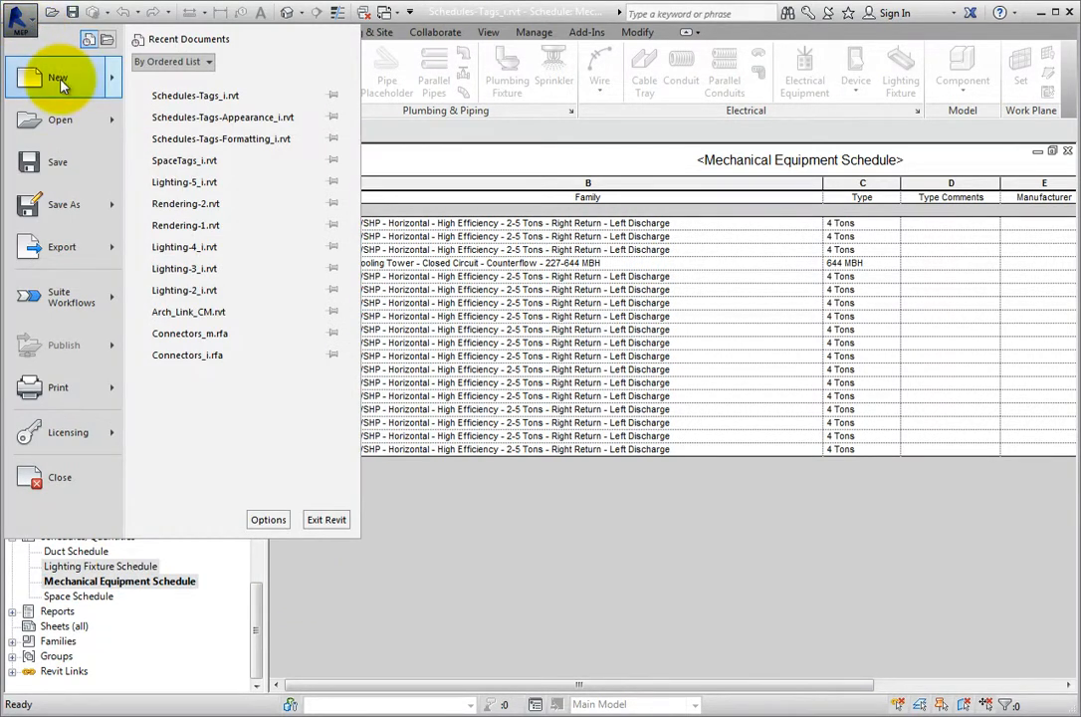
{"action": "left_click", "coordinate": [57, 77]}
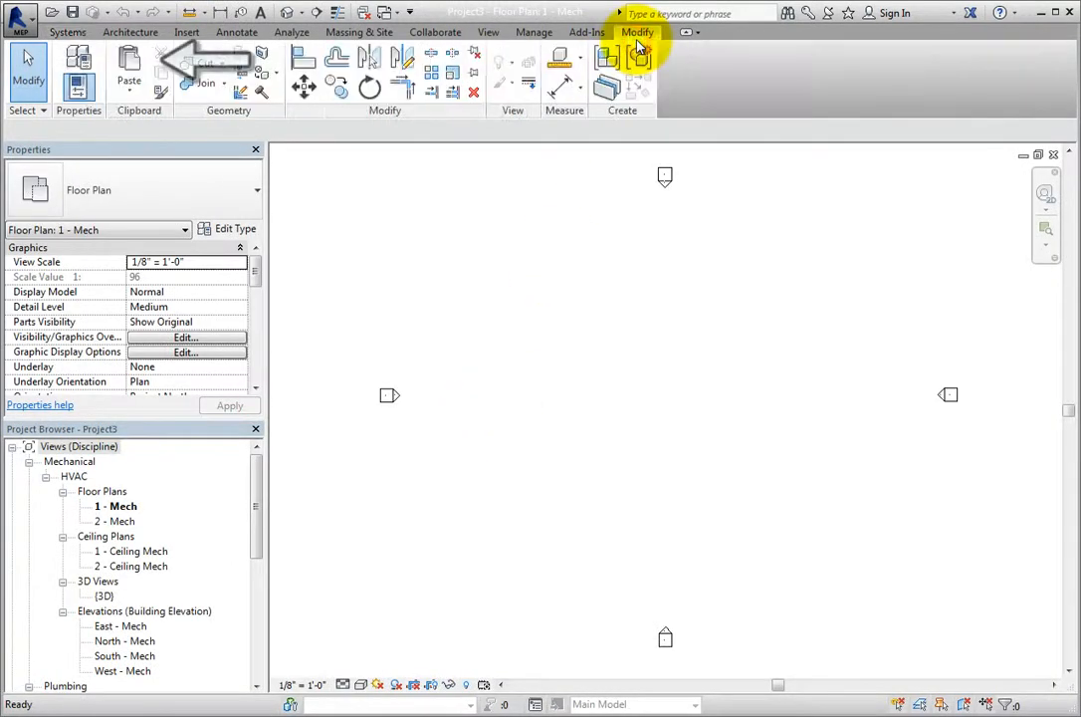
{"action": "mouse_move", "coordinate": [129, 70]}
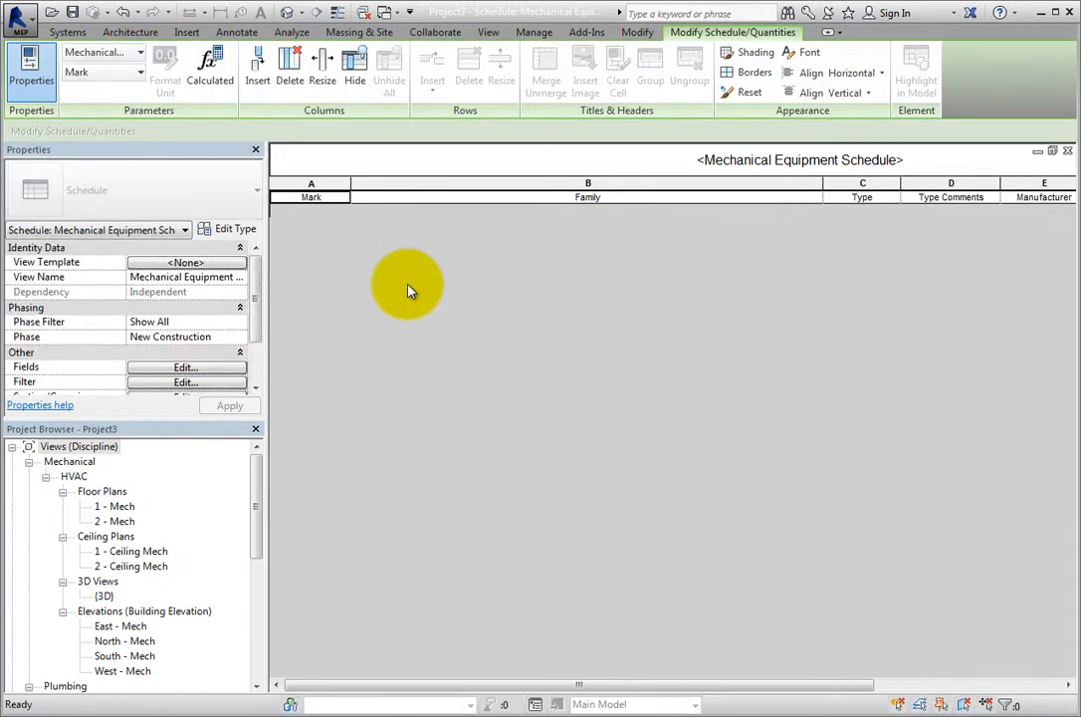
{"action": "mouse_move", "coordinate": [284, 448]}
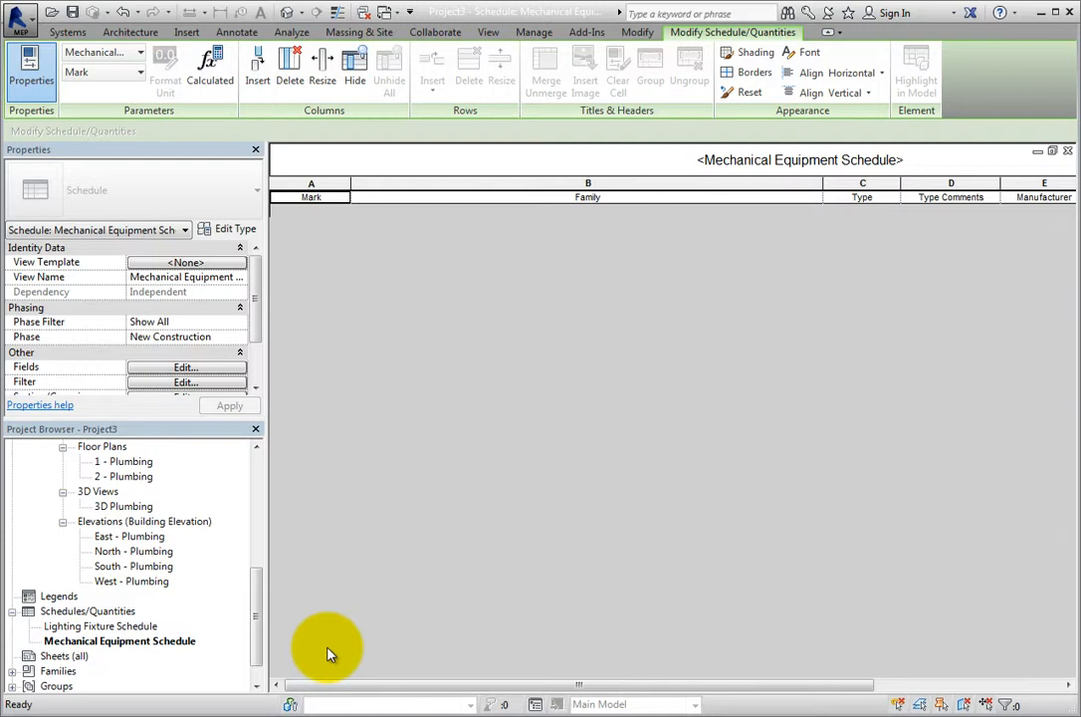
{"action": "mouse_move", "coordinate": [264, 638]}
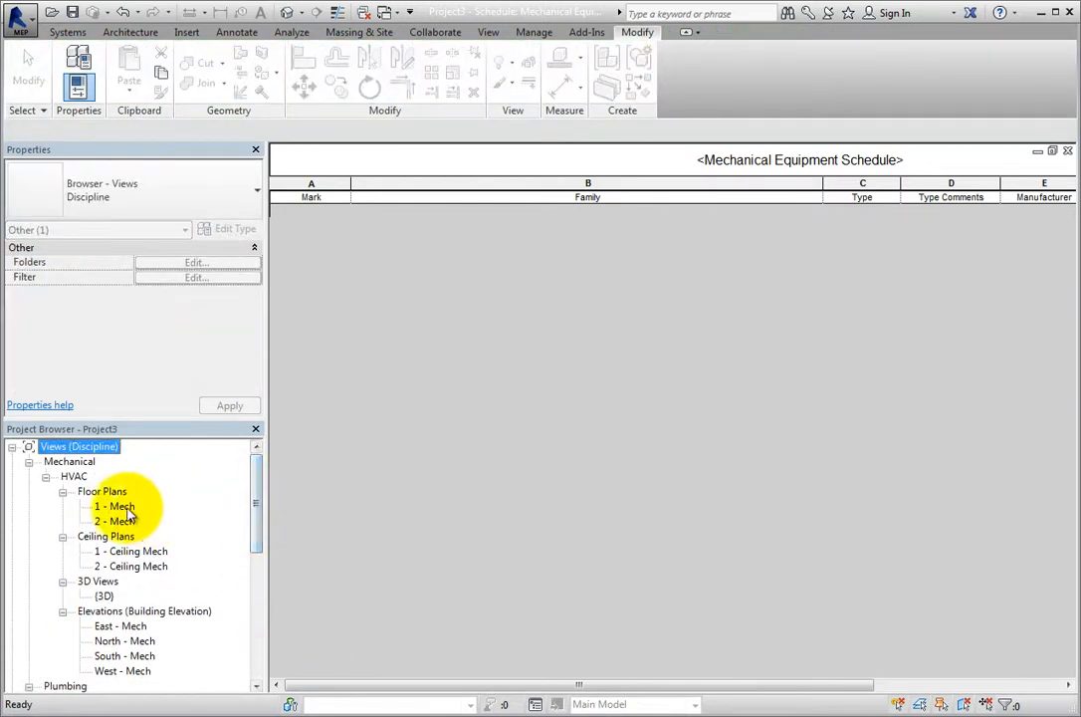
From the 1 - Mech plan, start inserting views from another project file.
{"action": "double_click", "coordinate": [114, 507]}
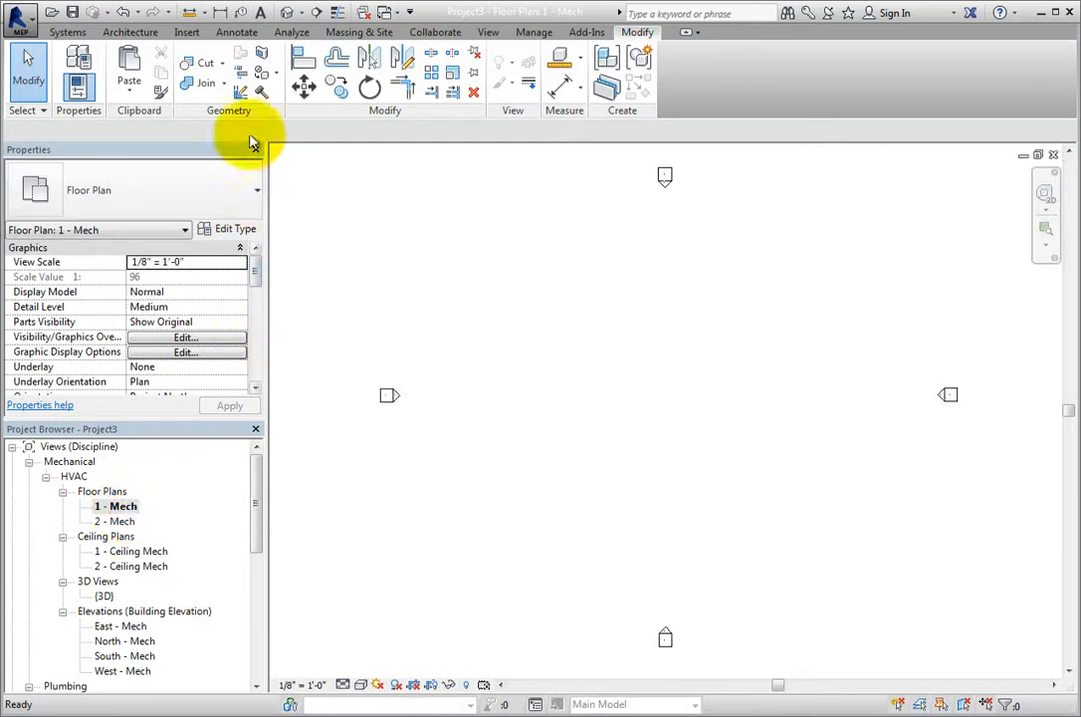
{"action": "left_click", "coordinate": [186, 32]}
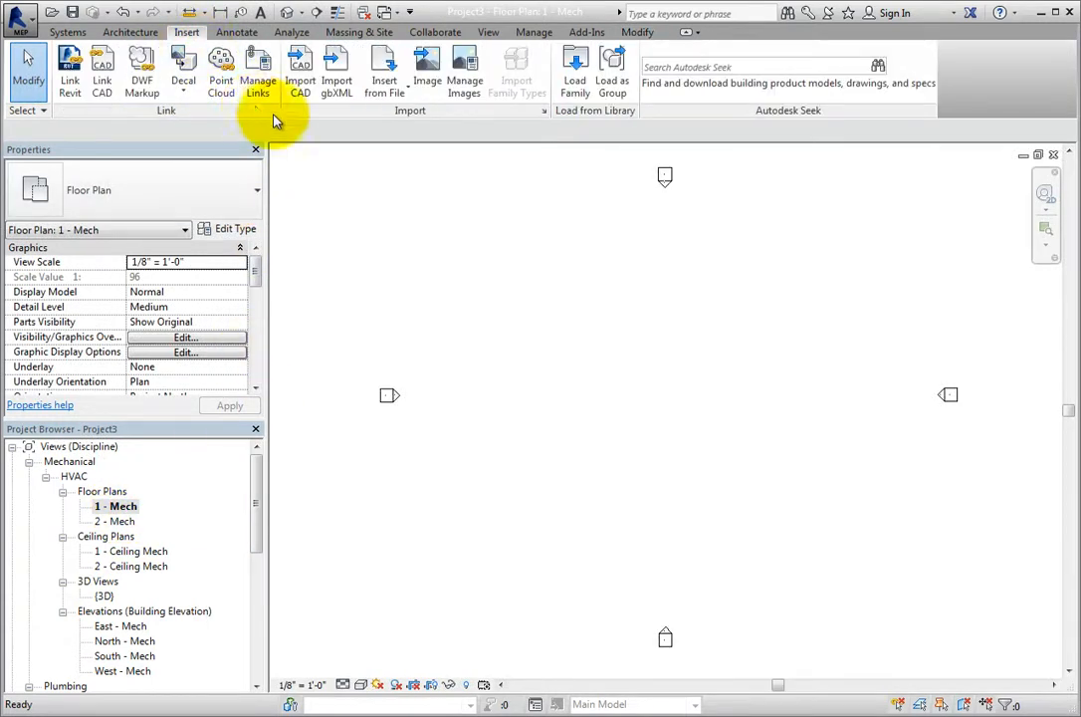
{"action": "mouse_move", "coordinate": [384, 72]}
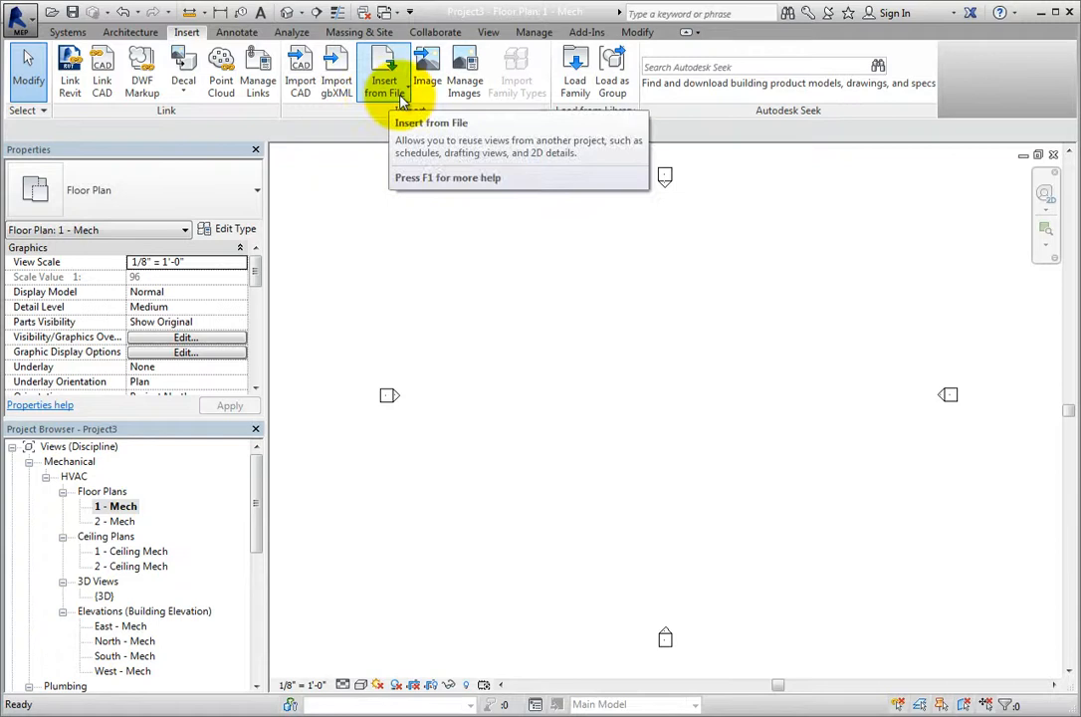
{"action": "left_click", "coordinate": [384, 74]}
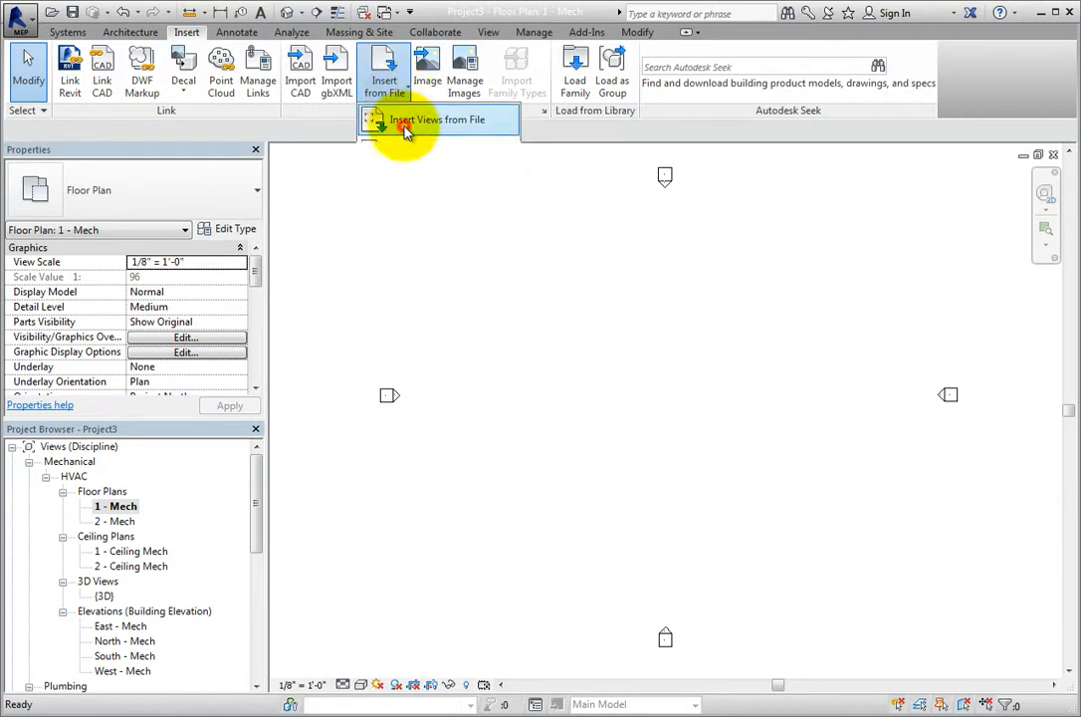
{"action": "left_click", "coordinate": [439, 120]}
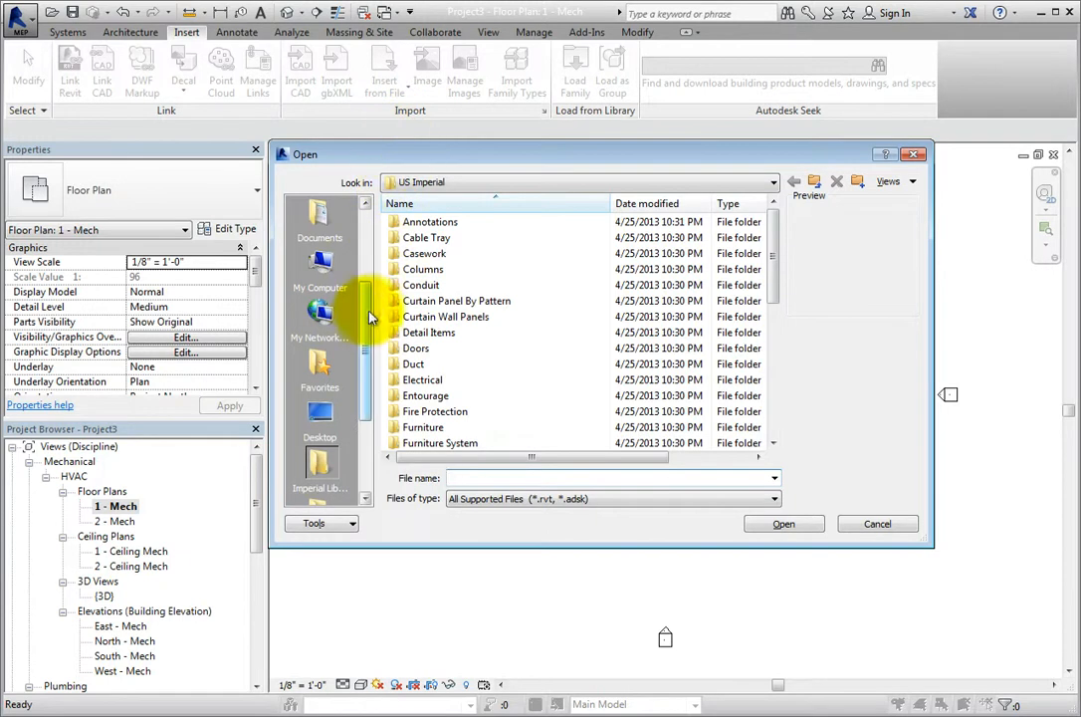
Insert the Space Schedule view from Space Schedule.rvt in the project data folder.
{"action": "scroll", "scroll_direction": "up", "scroll_amount": 3}
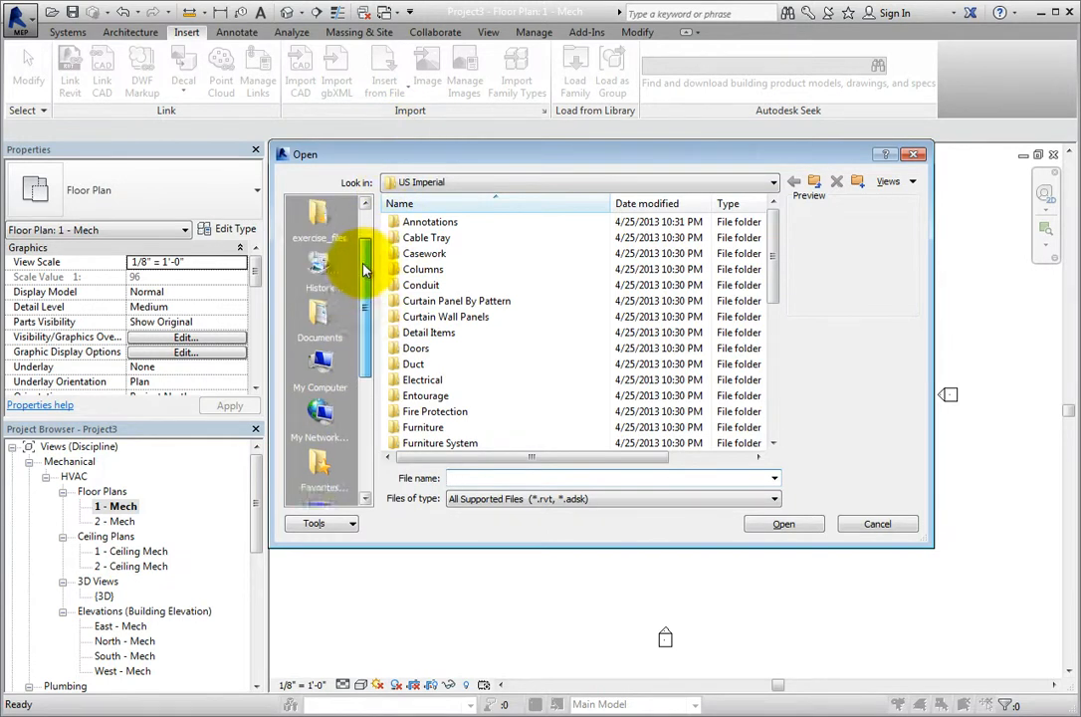
{"action": "double_click", "coordinate": [319, 224]}
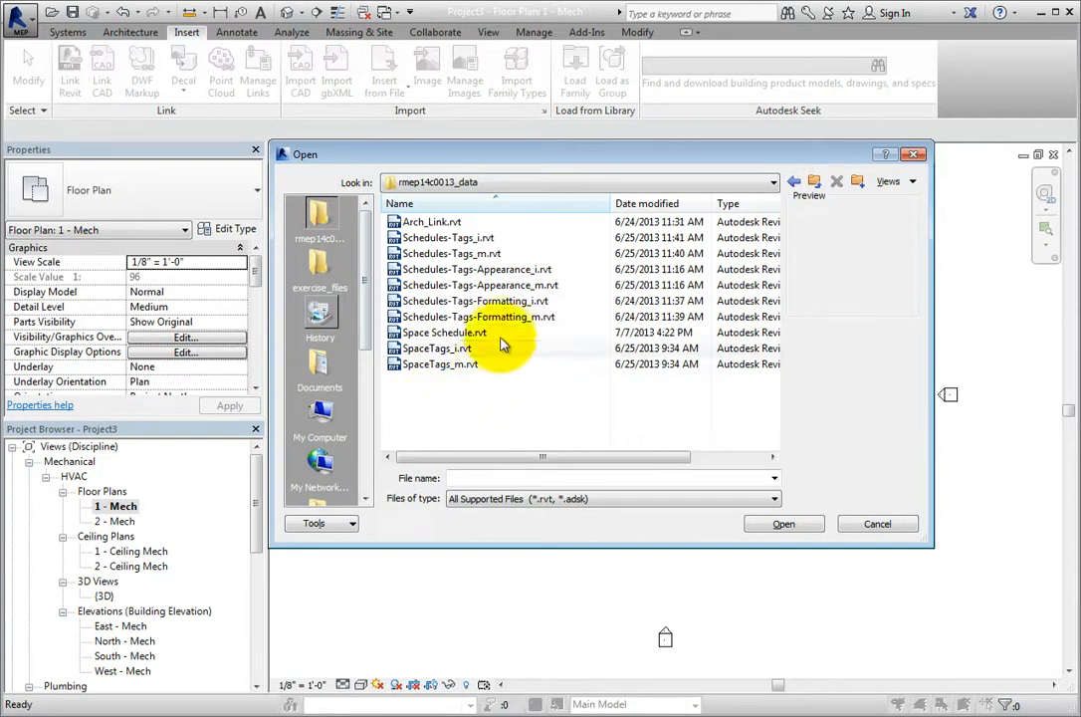
{"action": "left_click", "coordinate": [445, 332]}
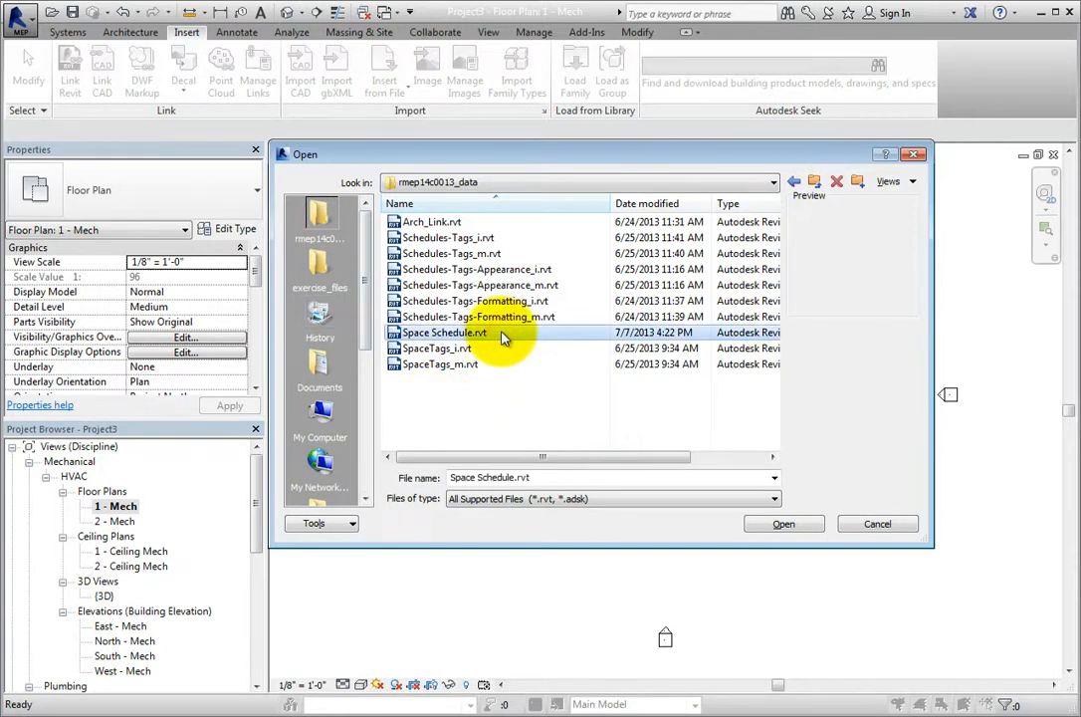
{"action": "mouse_move", "coordinate": [784, 524]}
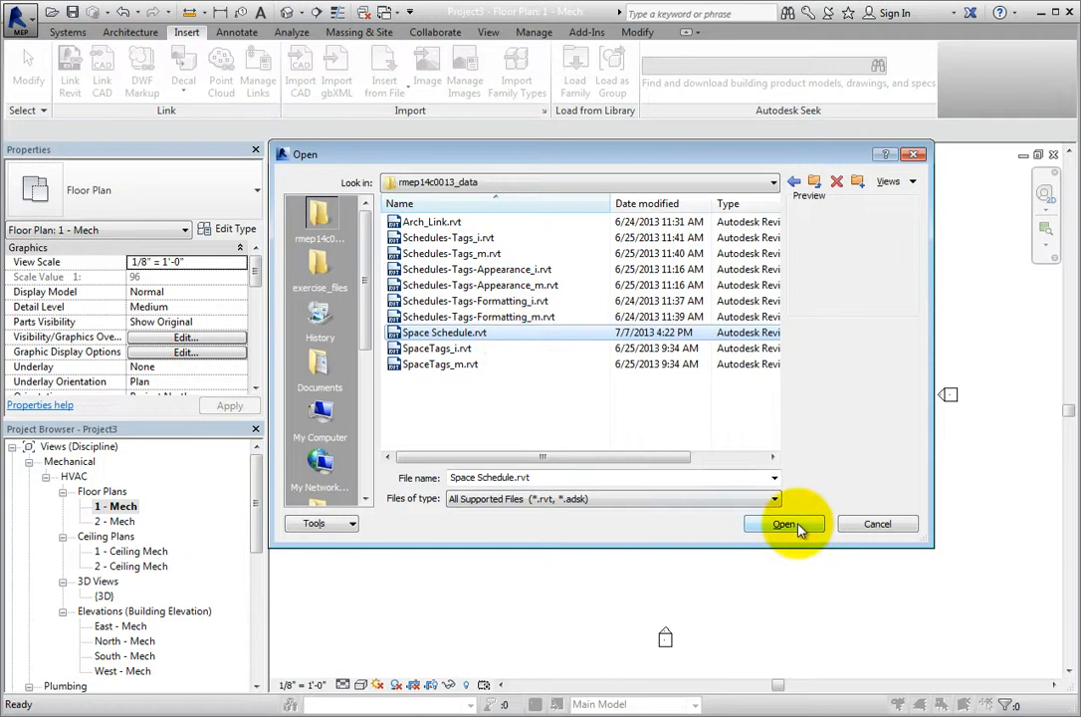
{"action": "left_click", "coordinate": [785, 524]}
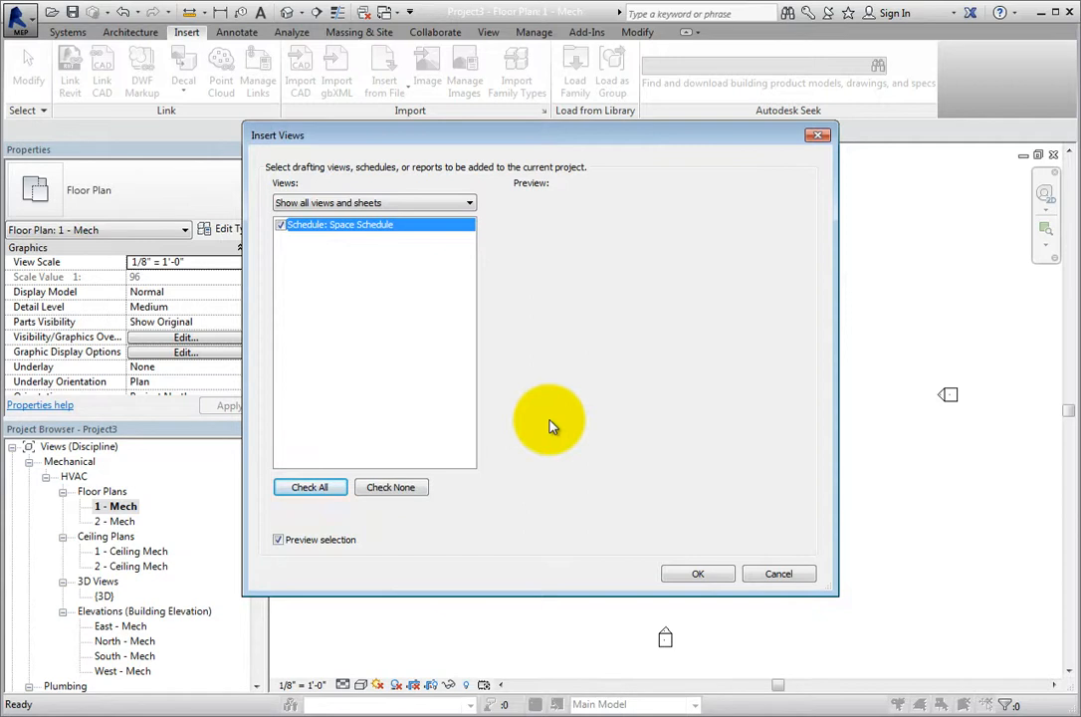
{"action": "mouse_move", "coordinate": [581, 441]}
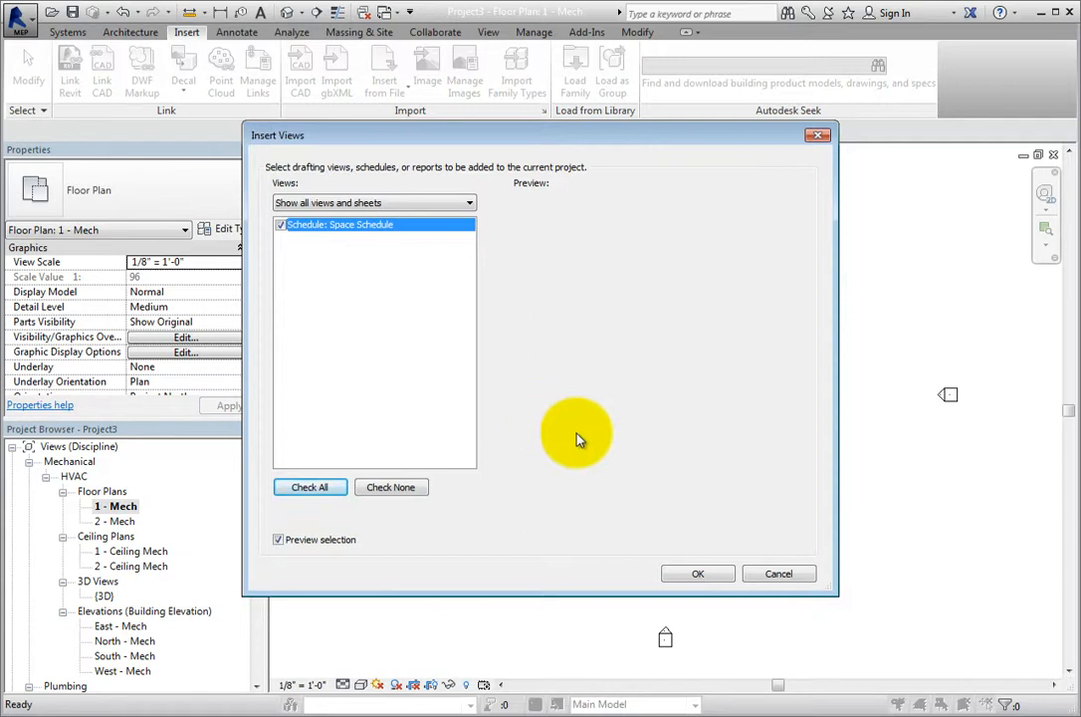
{"action": "left_click", "coordinate": [697, 574]}
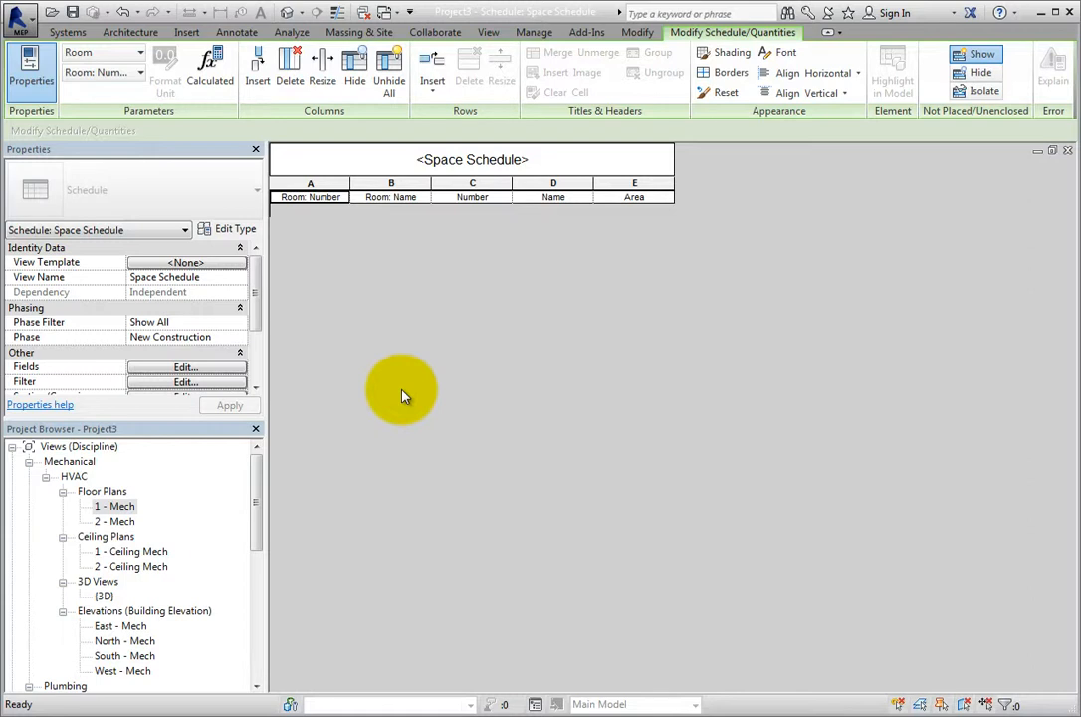
Switch back to the Schedules-Tags window and display its Lighting Fixture Schedule.
{"action": "left_click", "coordinate": [390, 196]}
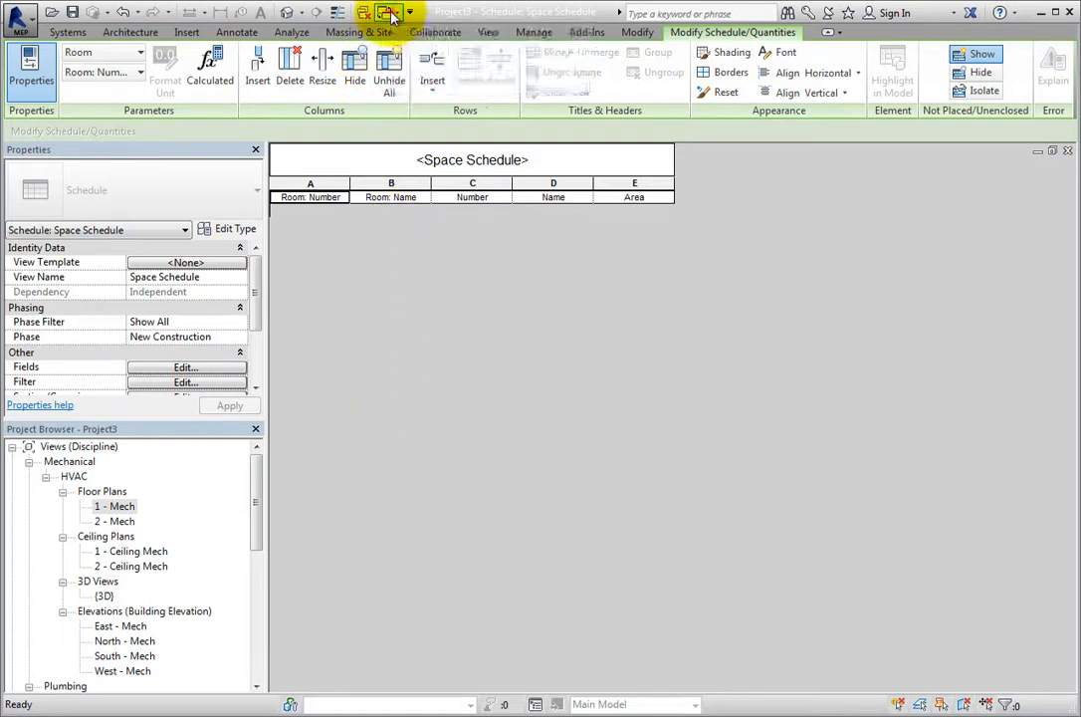
{"action": "left_click", "coordinate": [389, 12]}
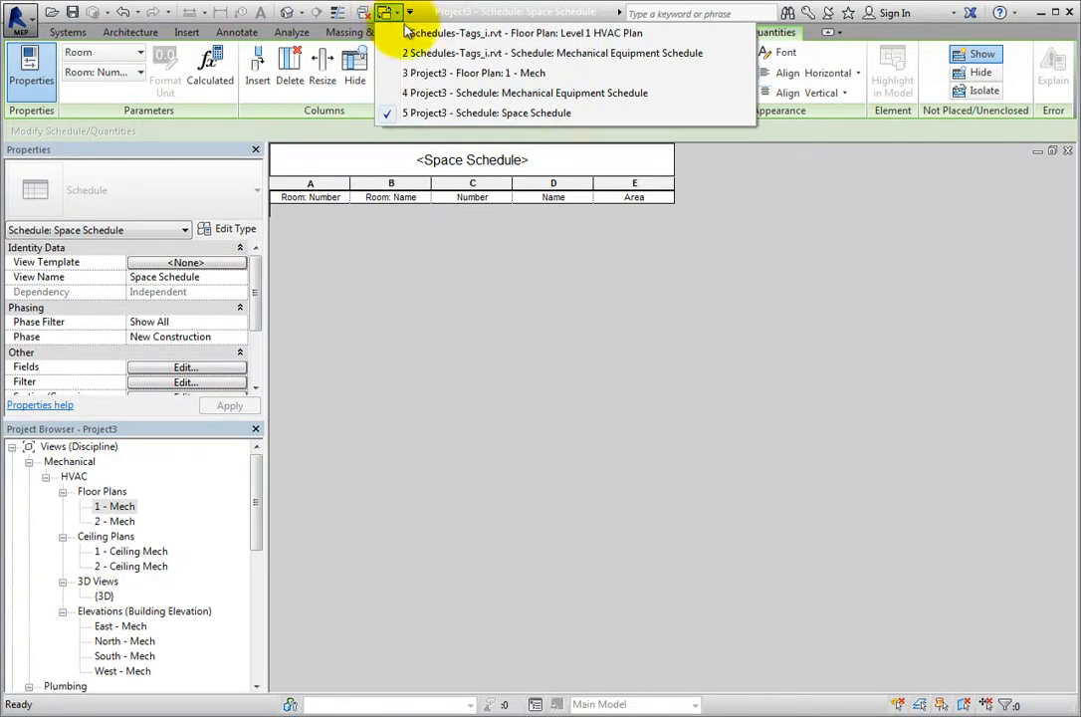
{"action": "left_click", "coordinate": [551, 53]}
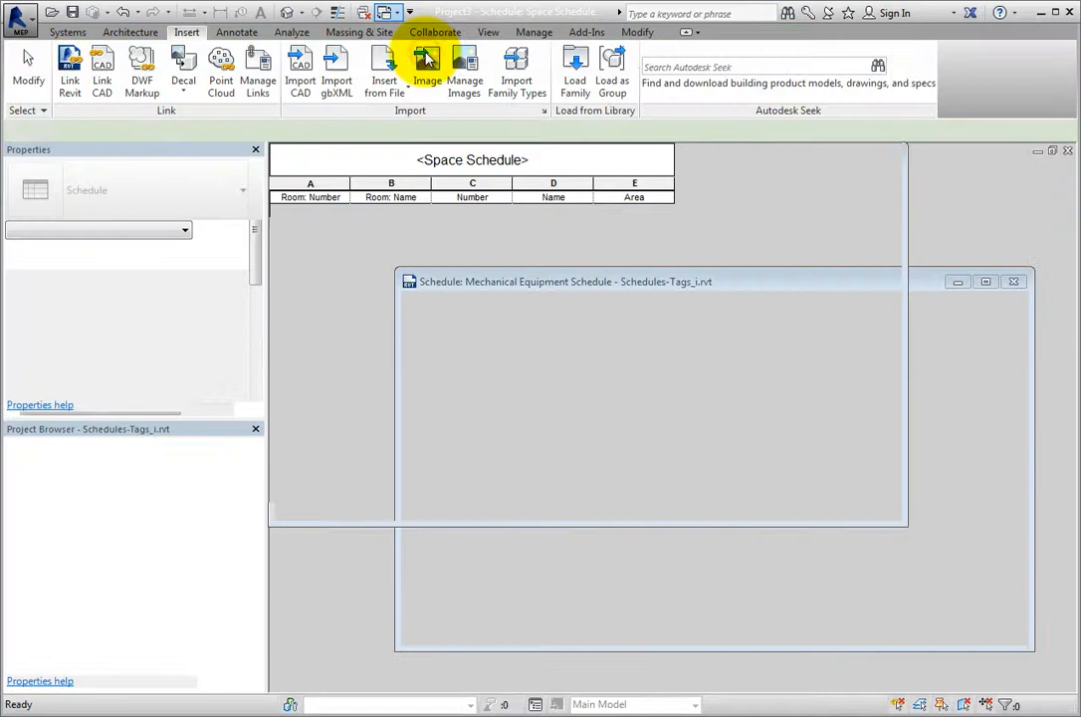
{"action": "double_click", "coordinate": [120, 626]}
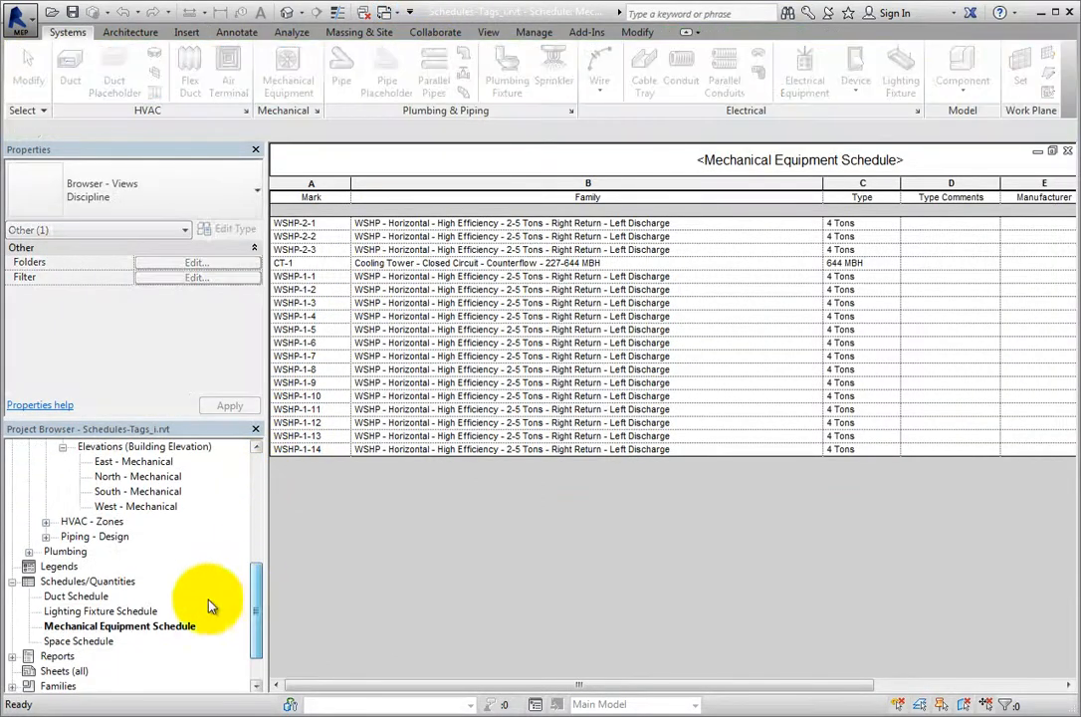
{"action": "double_click", "coordinate": [100, 610]}
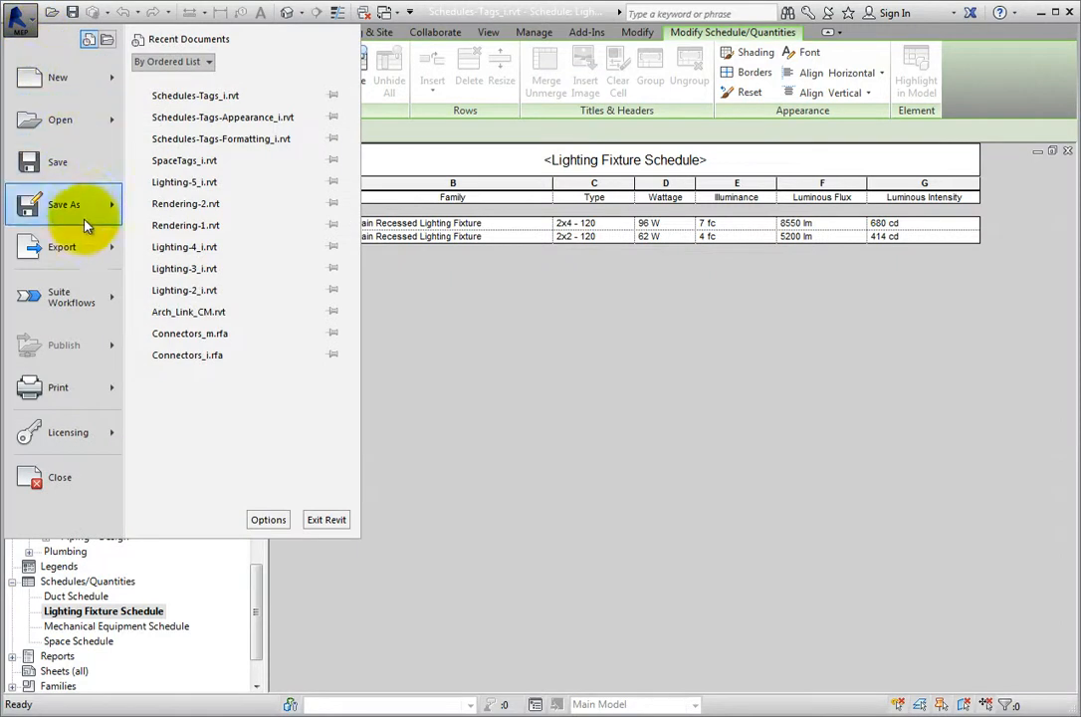
Export the schedule as a report, saving Lighting Fixture Schedule.txt in rmep14c0013_data.
{"action": "left_click", "coordinate": [61, 246]}
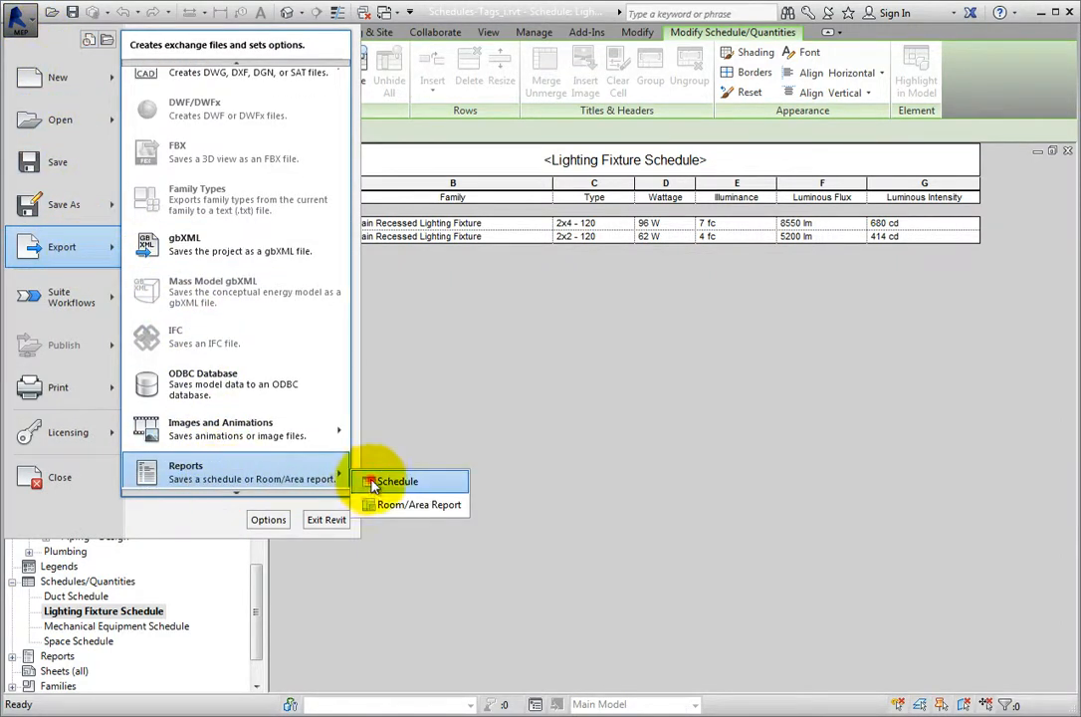
{"action": "left_click", "coordinate": [396, 481]}
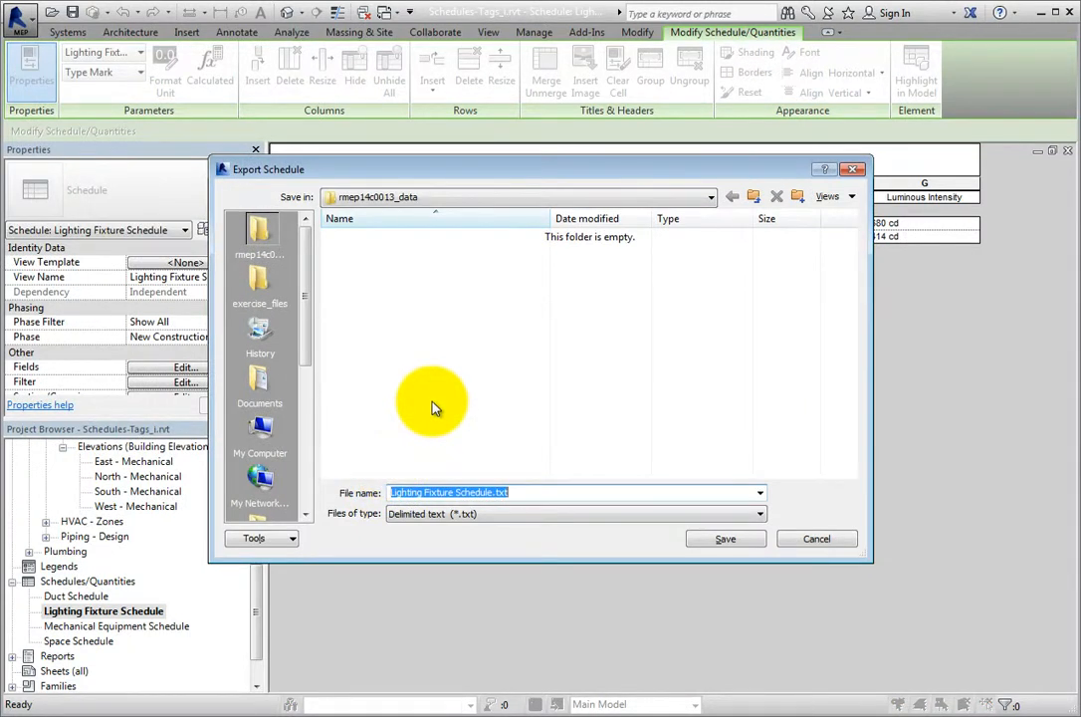
{"action": "mouse_move", "coordinate": [448, 408]}
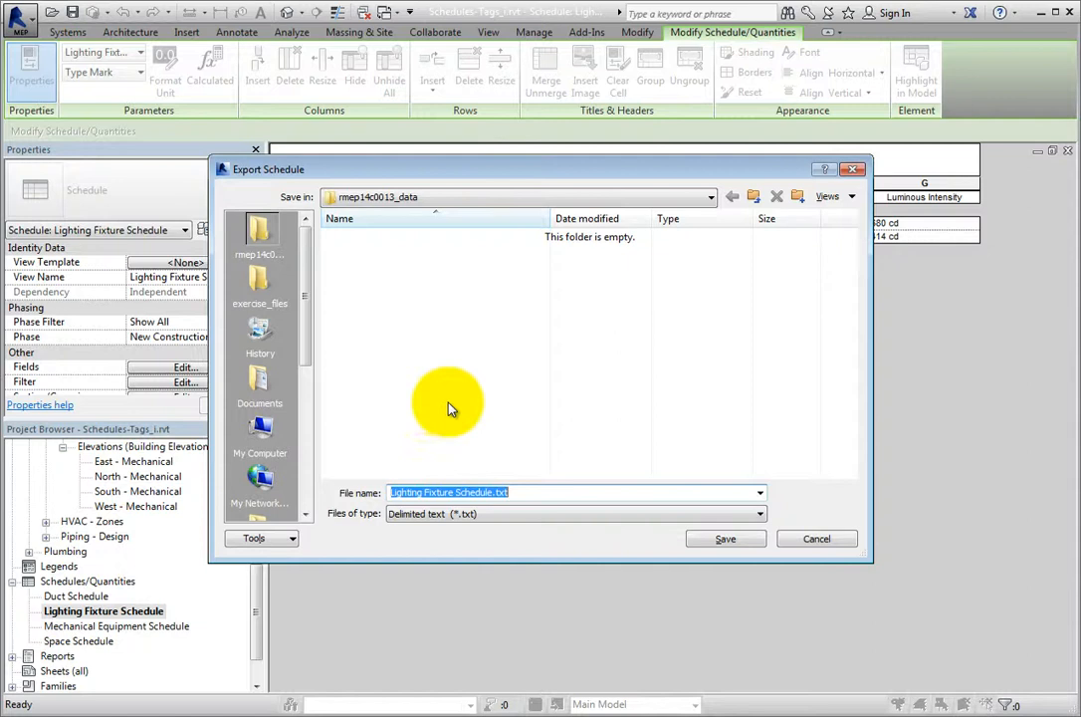
{"action": "mouse_move", "coordinate": [621, 511]}
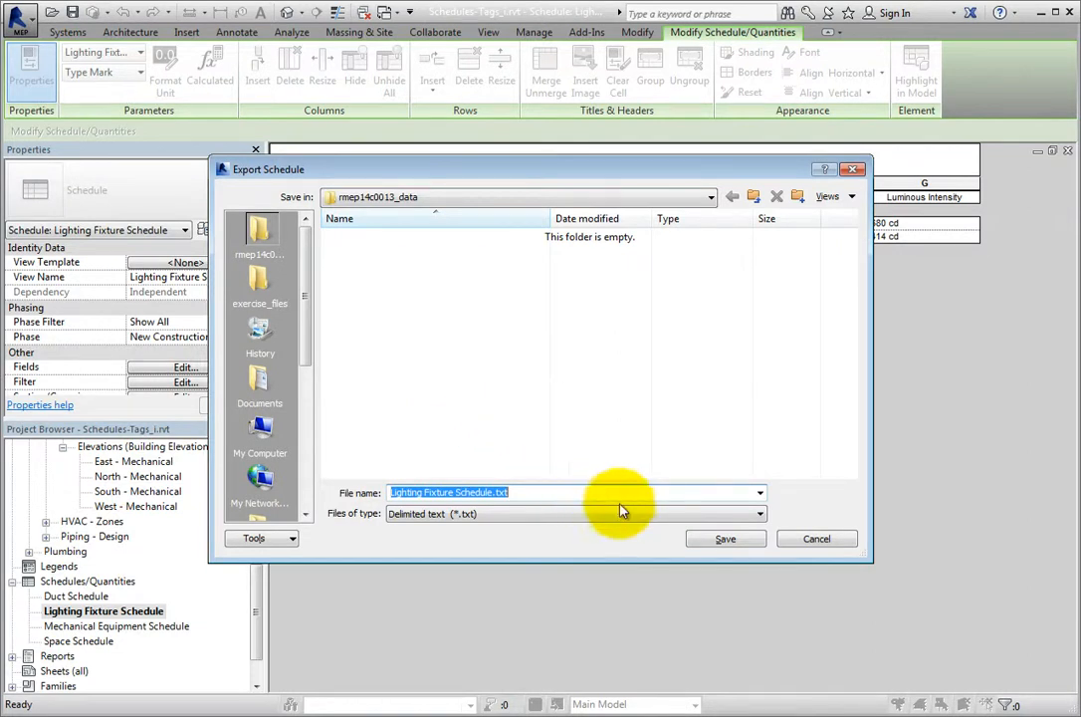
{"action": "left_click", "coordinate": [725, 538]}
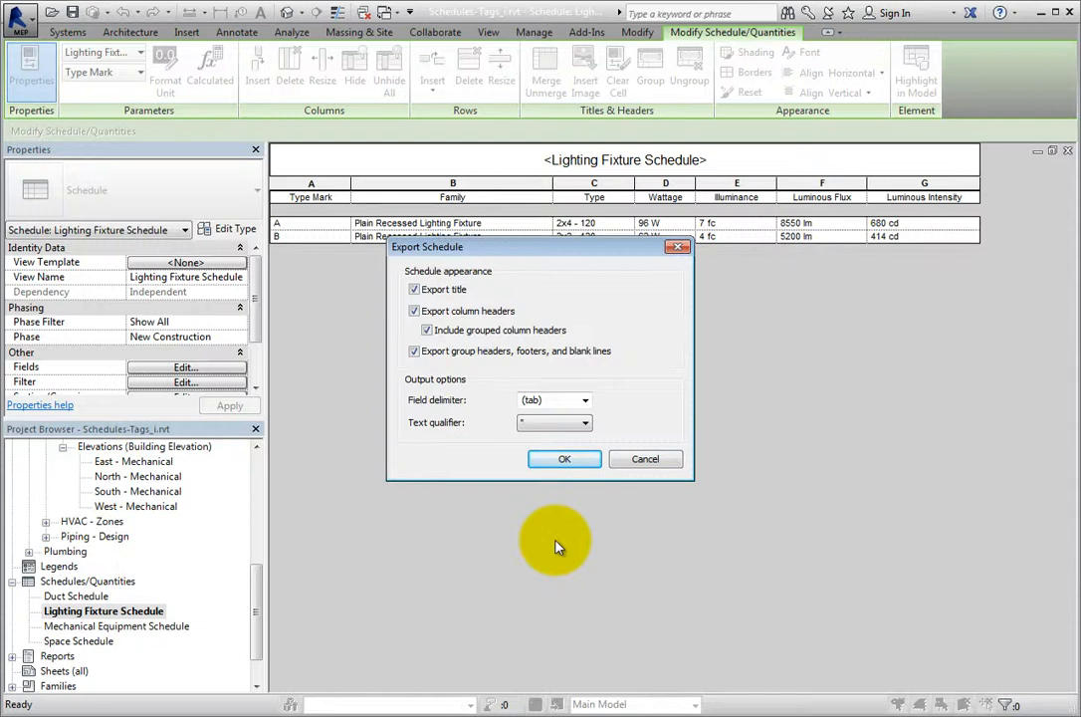
{"action": "mouse_move", "coordinate": [588, 421]}
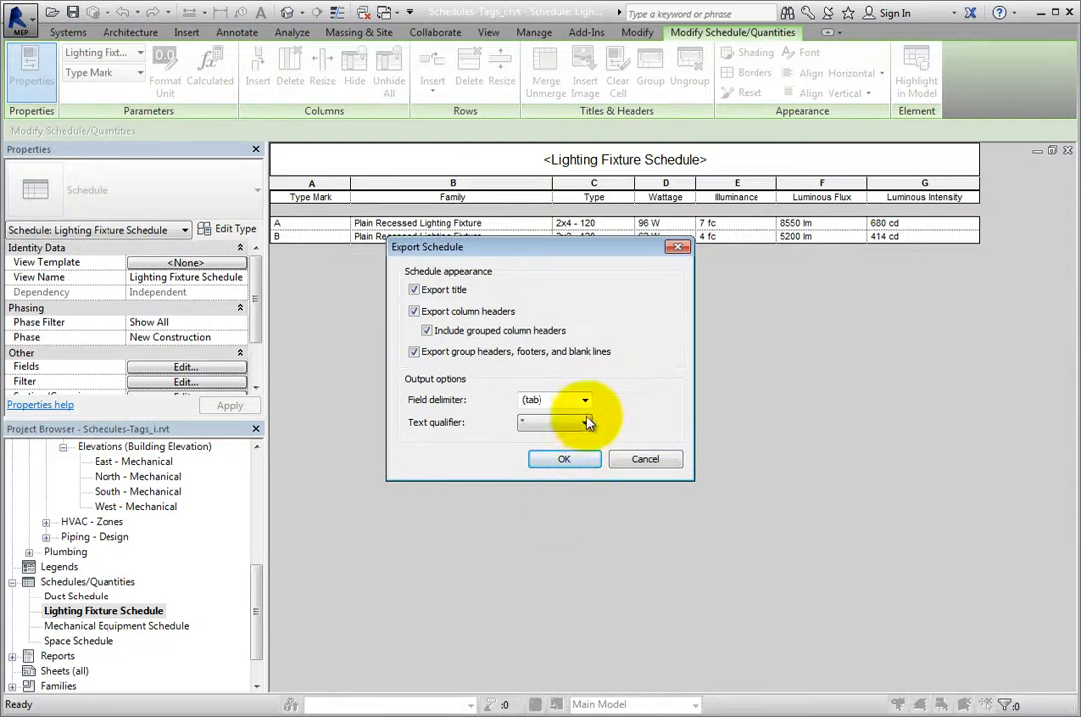
Keep tab as the field delimiter with title and headers, and confirm the export.
{"action": "left_click", "coordinate": [585, 399]}
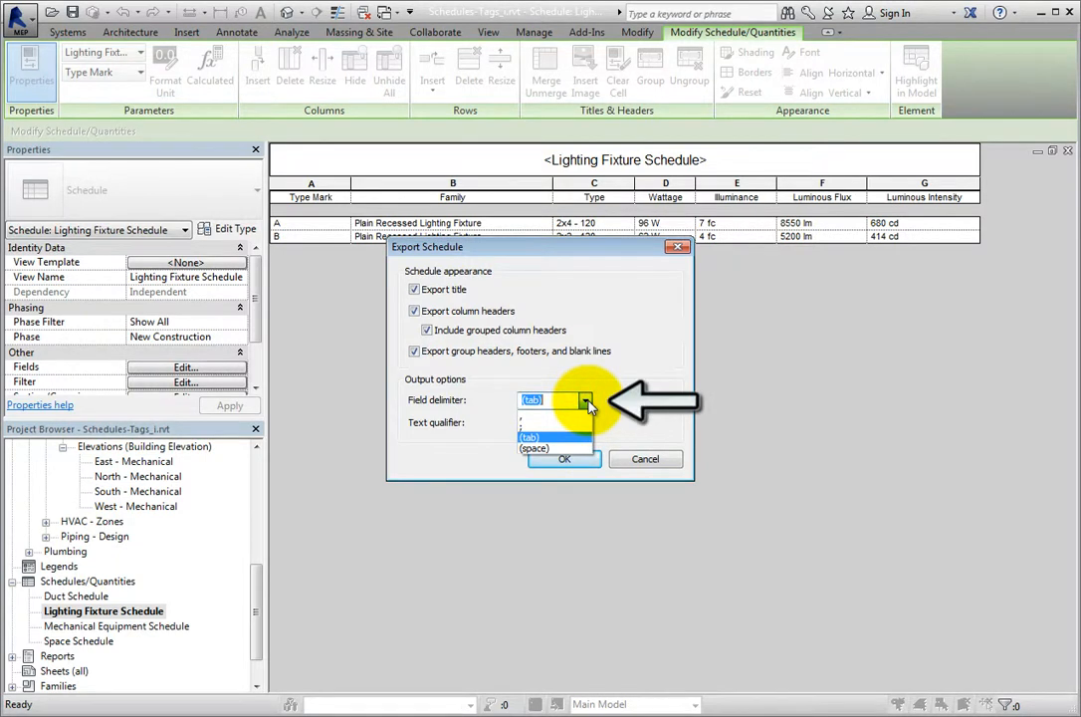
{"action": "left_click", "coordinate": [585, 423]}
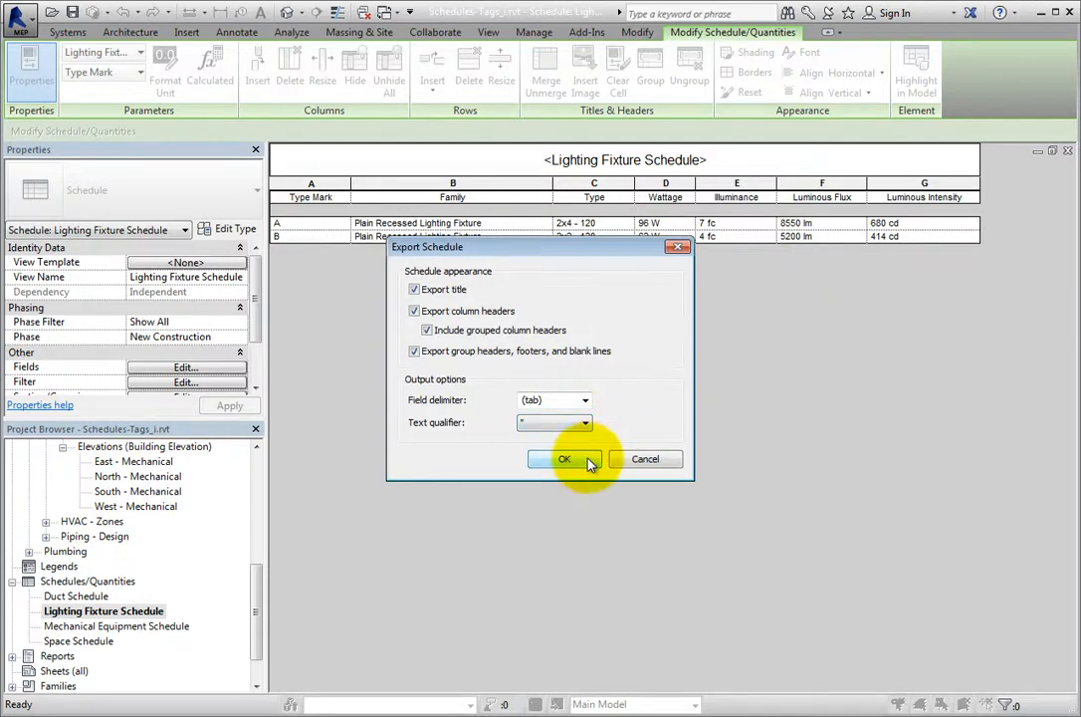
{"action": "left_click", "coordinate": [565, 459]}
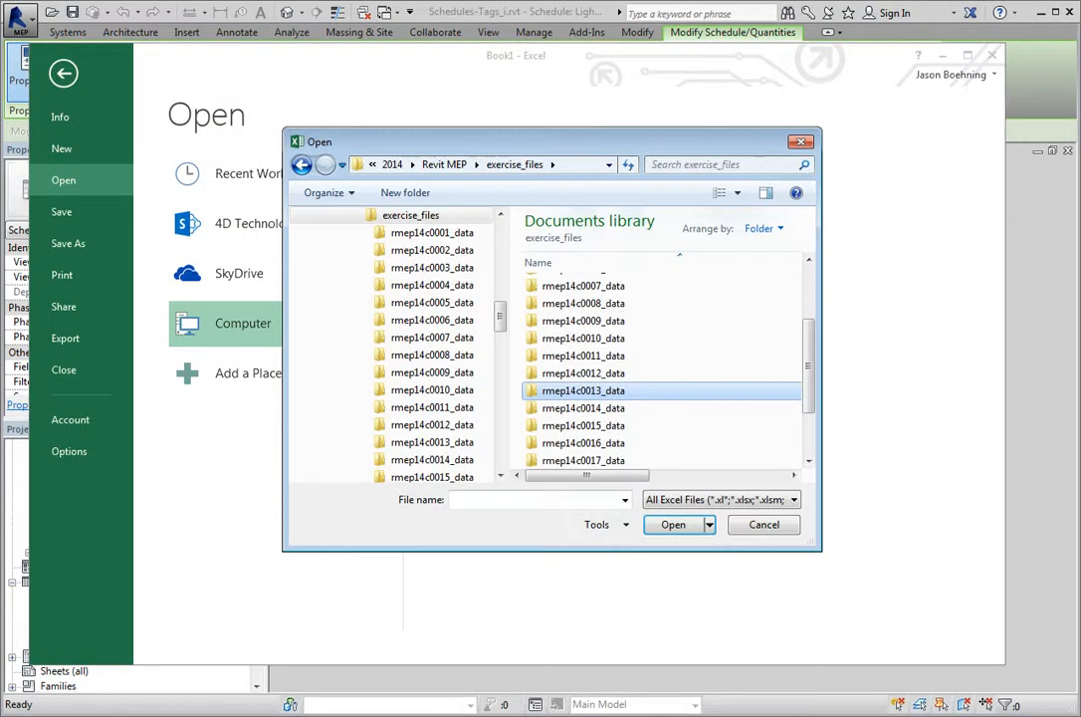
In Excel, open Lighting Fixture Schedule.txt from rmep14c0013_data, filtering to text files.
{"action": "double_click", "coordinate": [583, 390]}
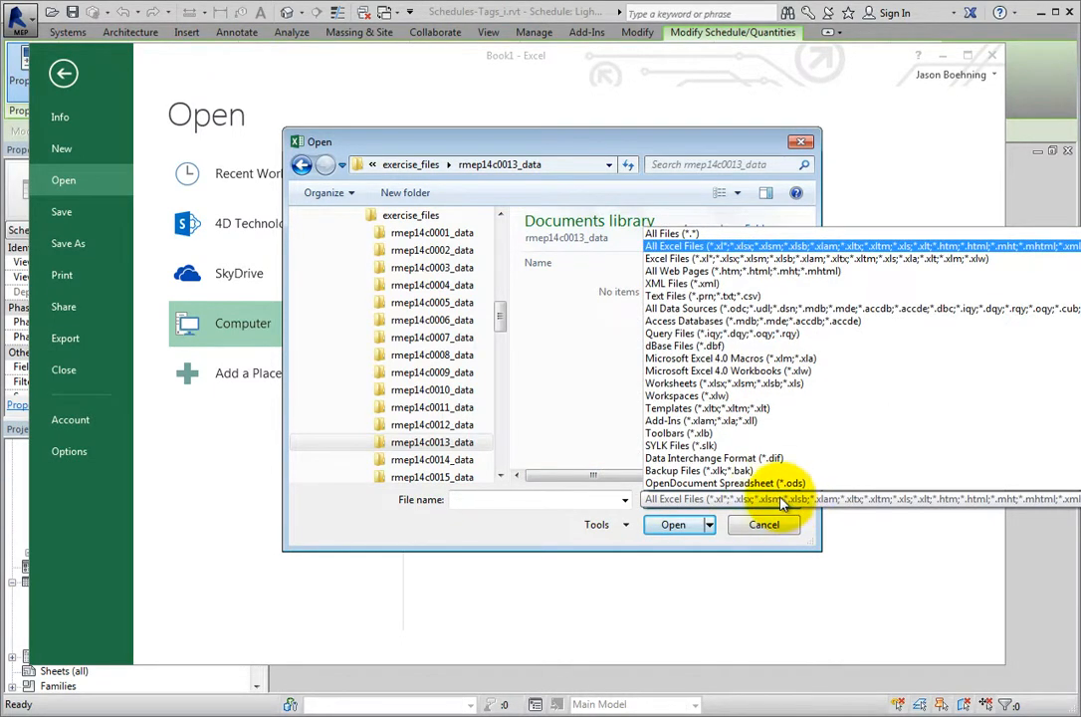
{"action": "left_click", "coordinate": [704, 295]}
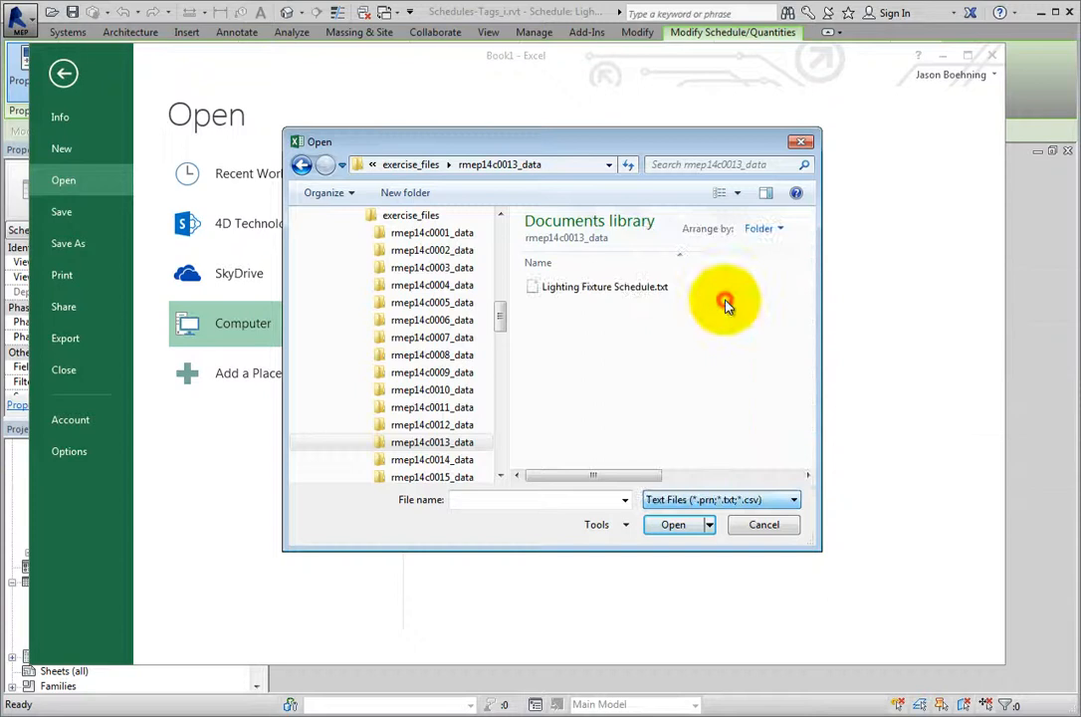
{"action": "left_click", "coordinate": [604, 287]}
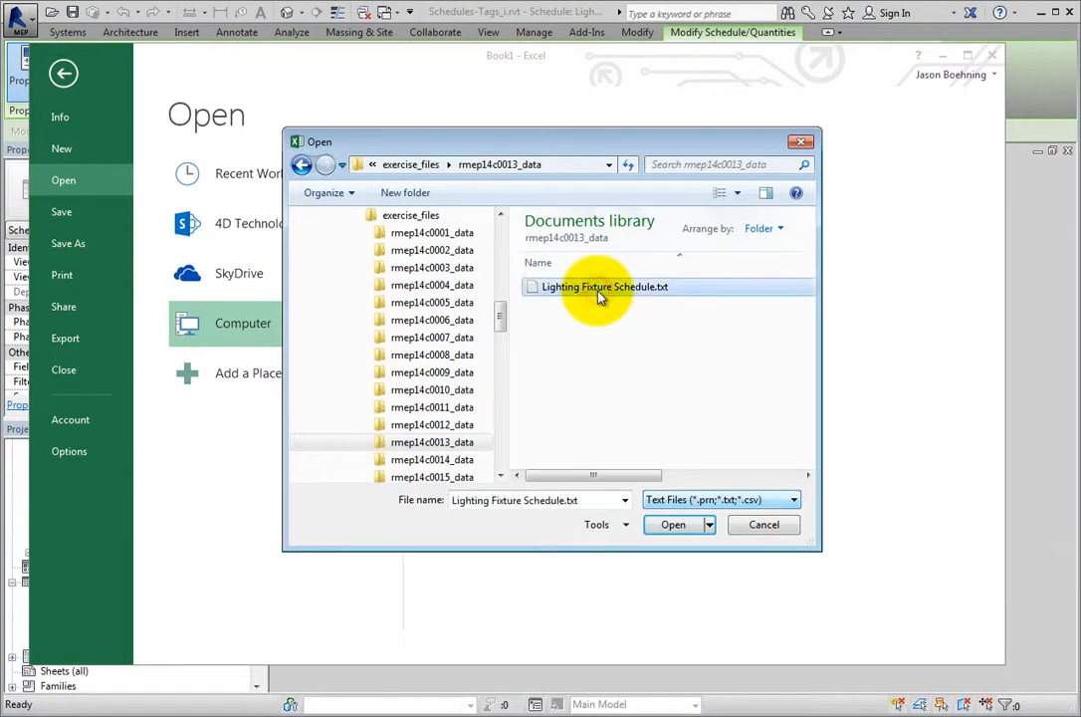
{"action": "mouse_move", "coordinate": [614, 362]}
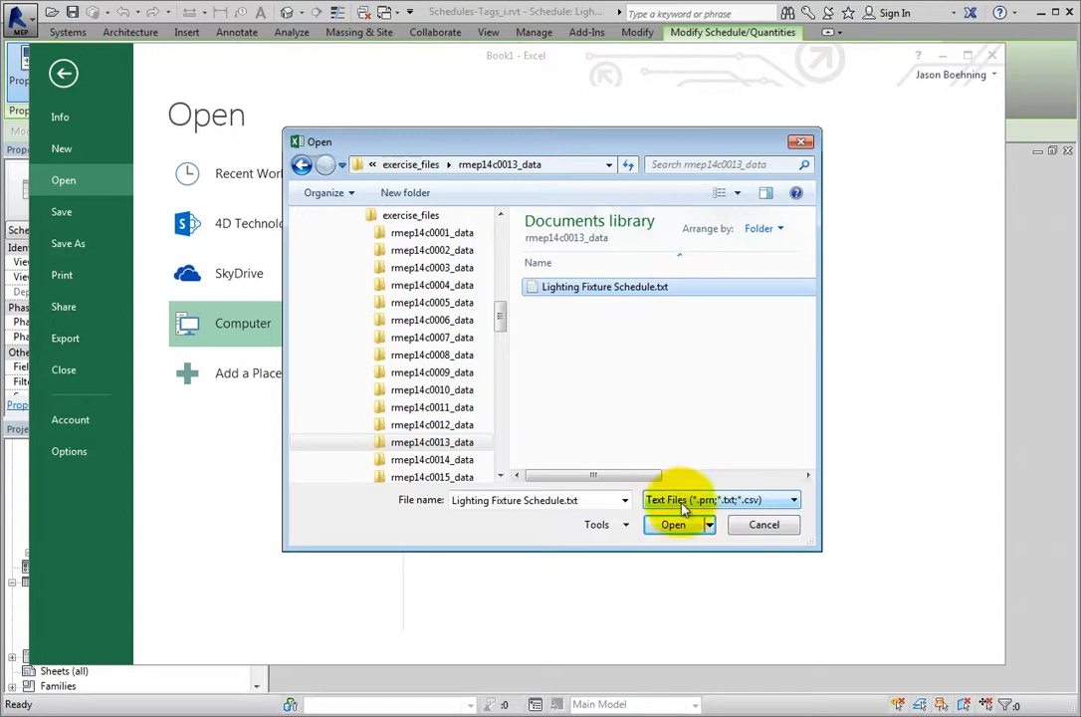
{"action": "left_click", "coordinate": [674, 525]}
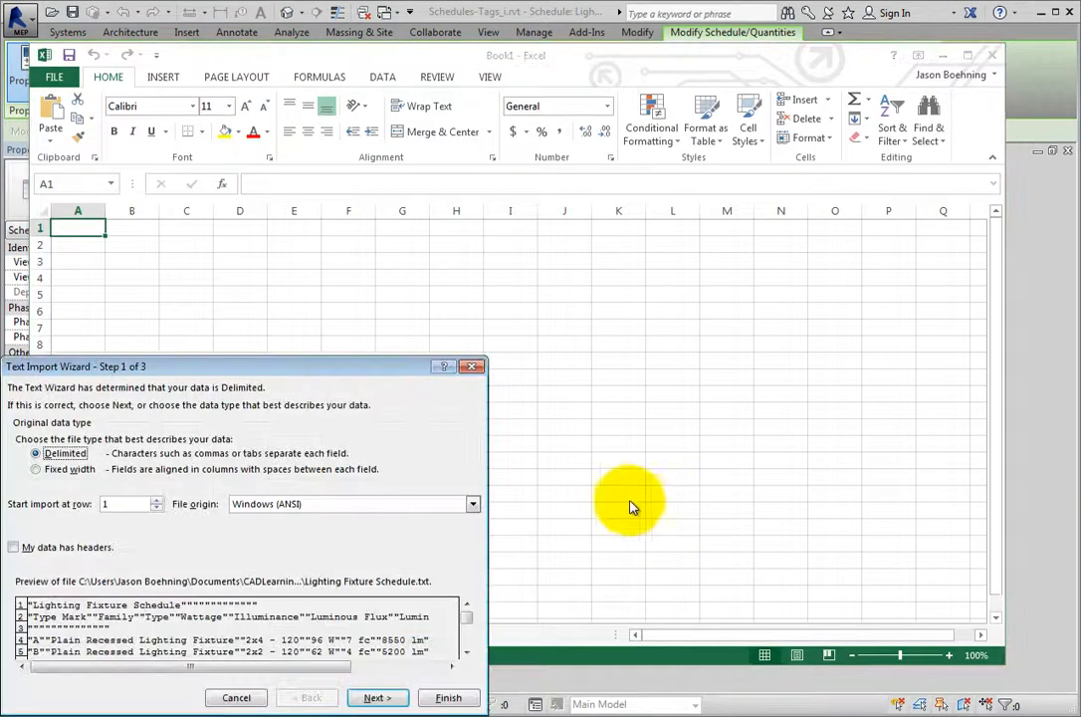
{"action": "mouse_move", "coordinate": [398, 455]}
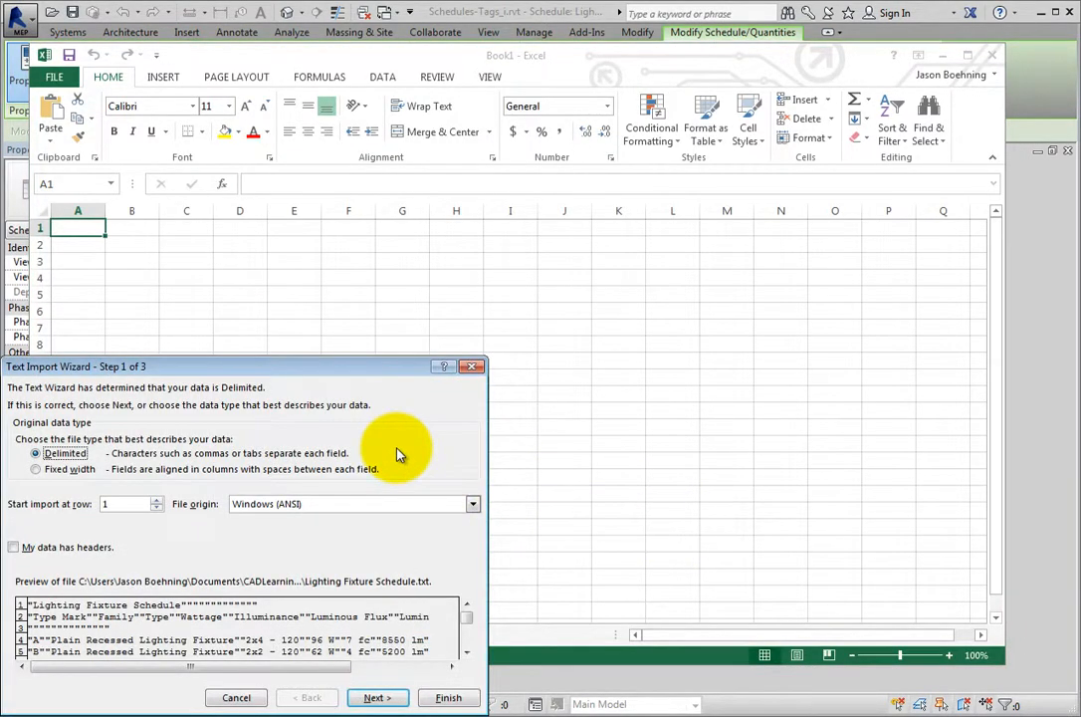
{"action": "mouse_move", "coordinate": [395, 576]}
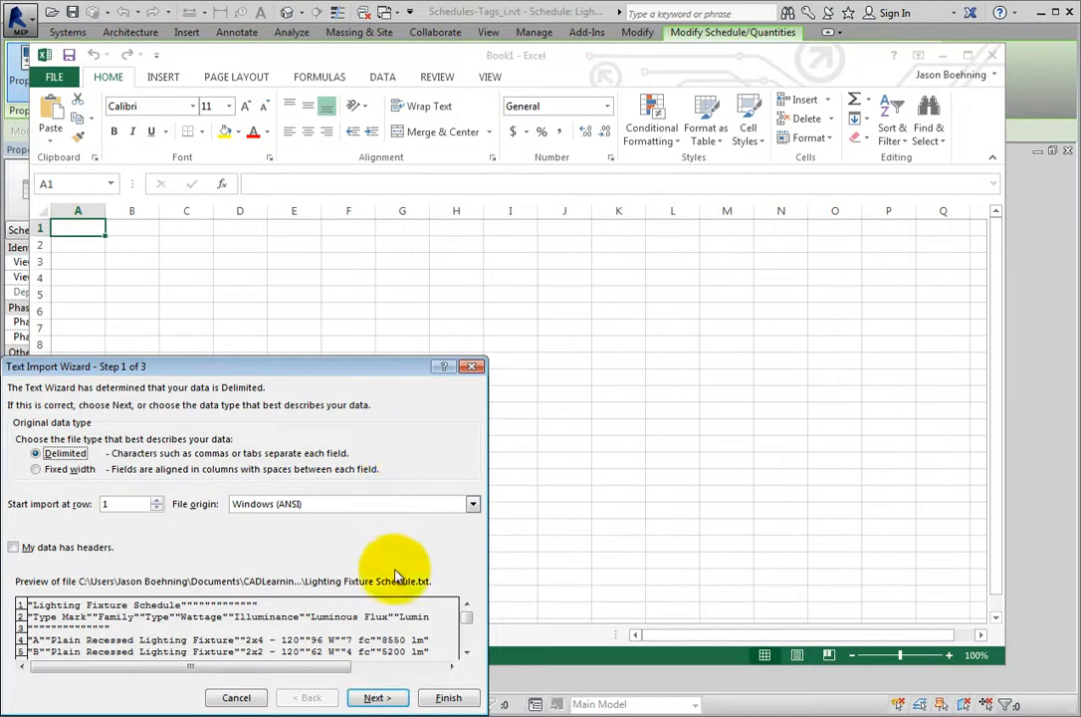
Import the text as tab-delimited data with General column formats.
{"action": "left_click", "coordinate": [377, 697]}
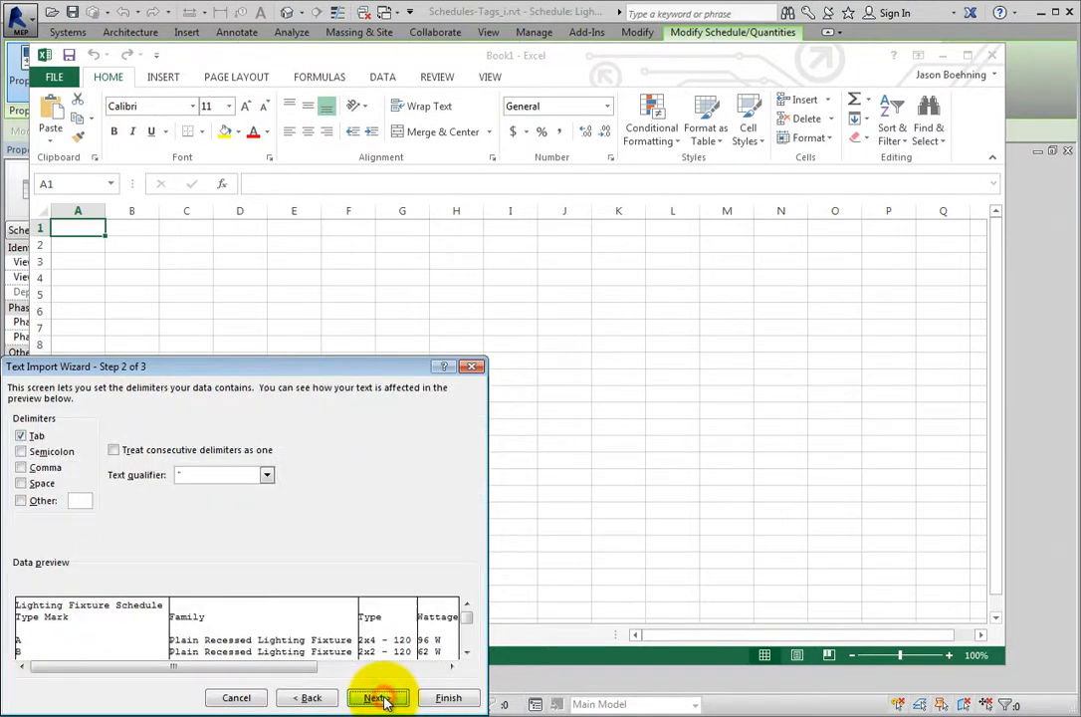
{"action": "left_click", "coordinate": [377, 697]}
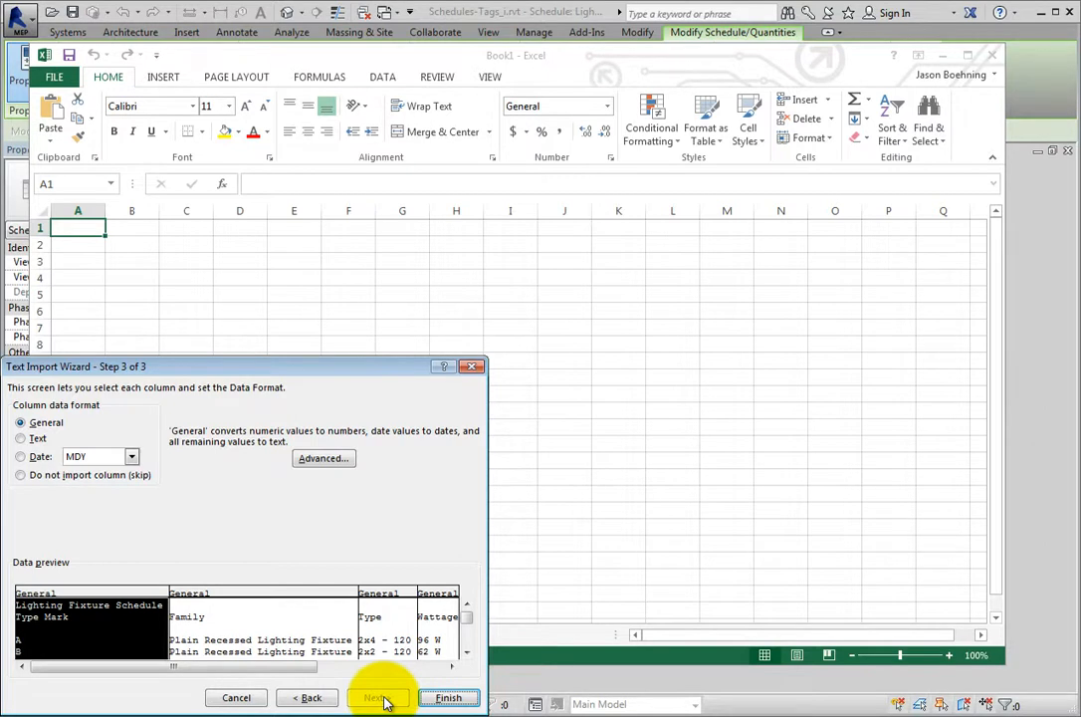
{"action": "left_click", "coordinate": [448, 697]}
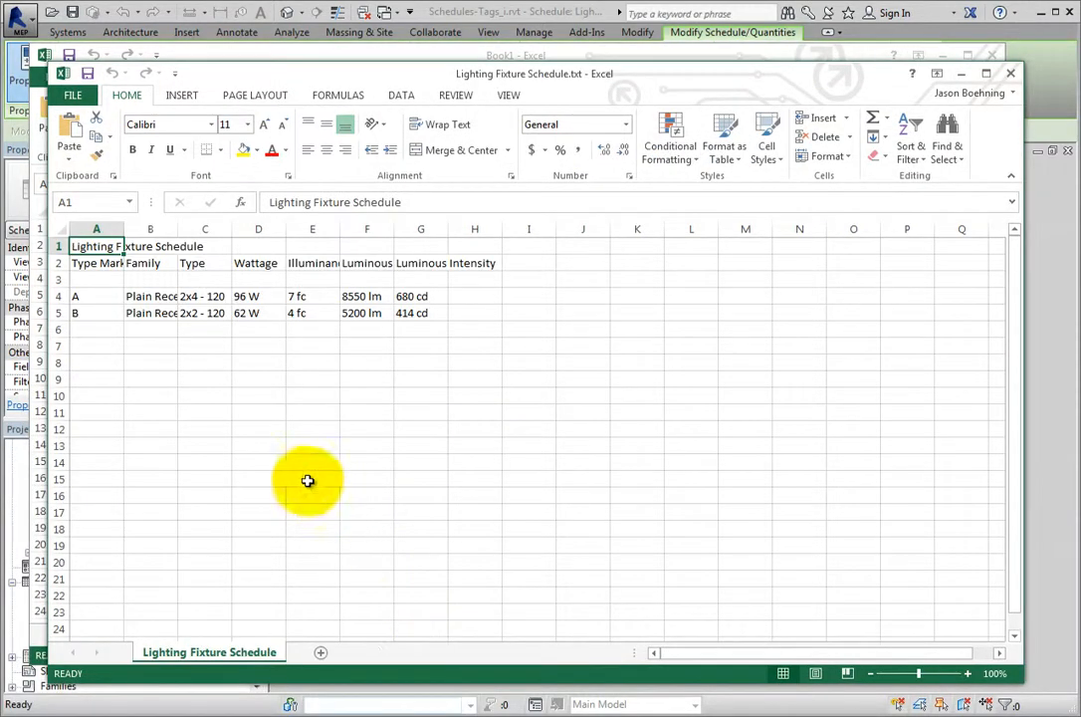
{"action": "mouse_move", "coordinate": [179, 353]}
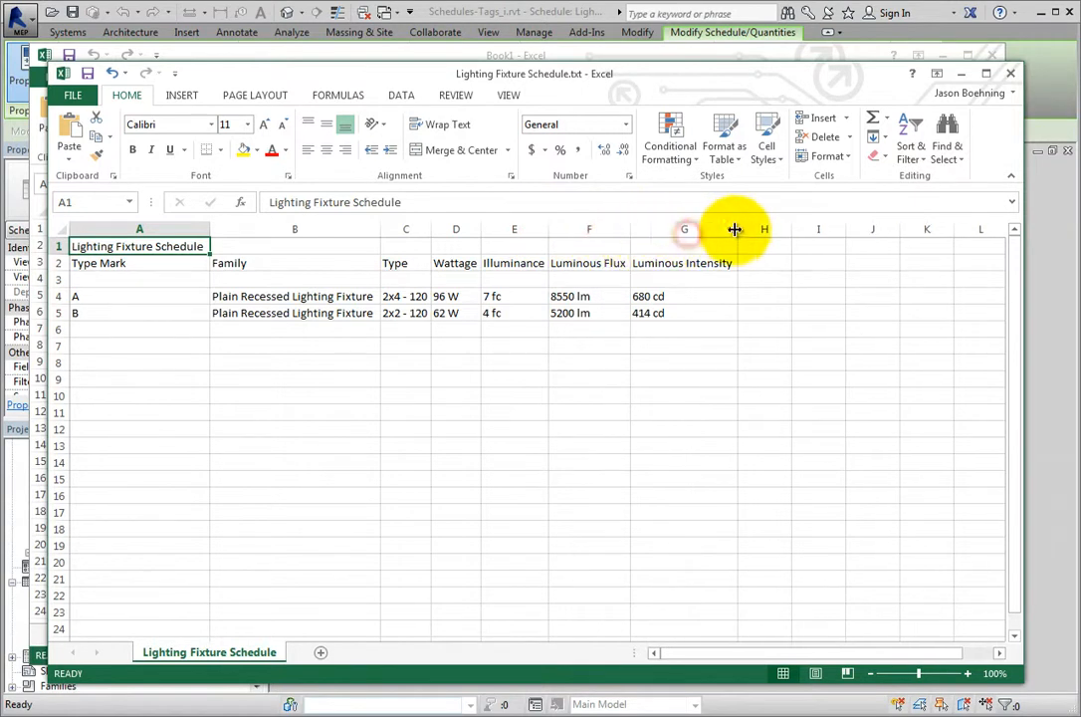
{"action": "mouse_move", "coordinate": [797, 373]}
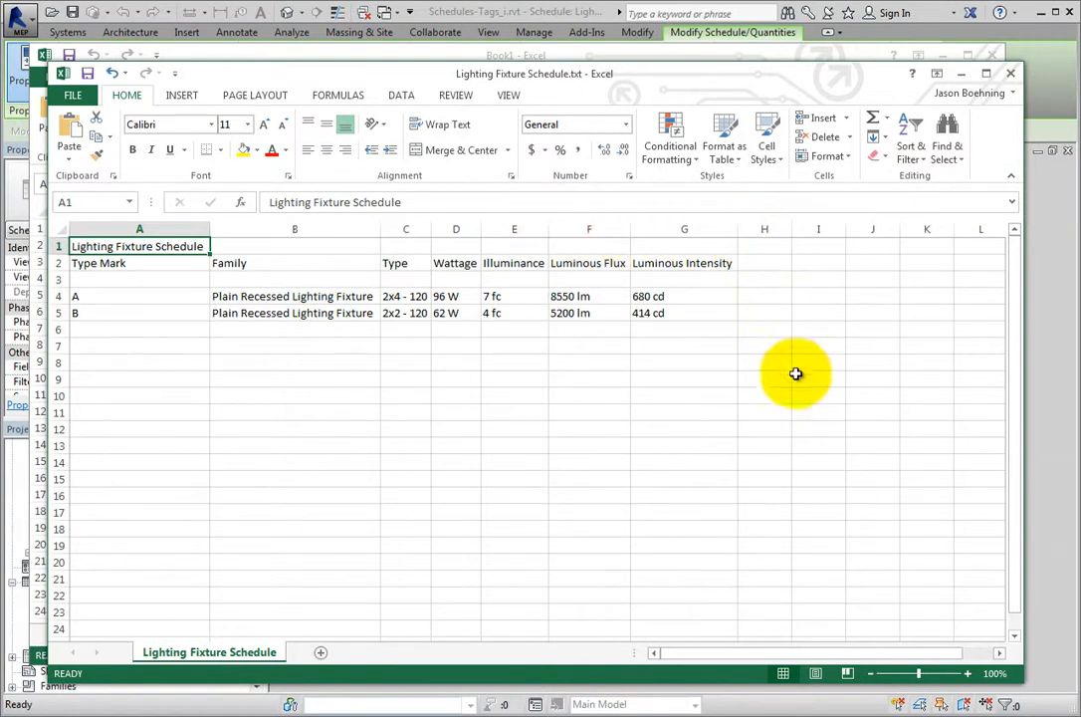
{"action": "mouse_move", "coordinate": [797, 386]}
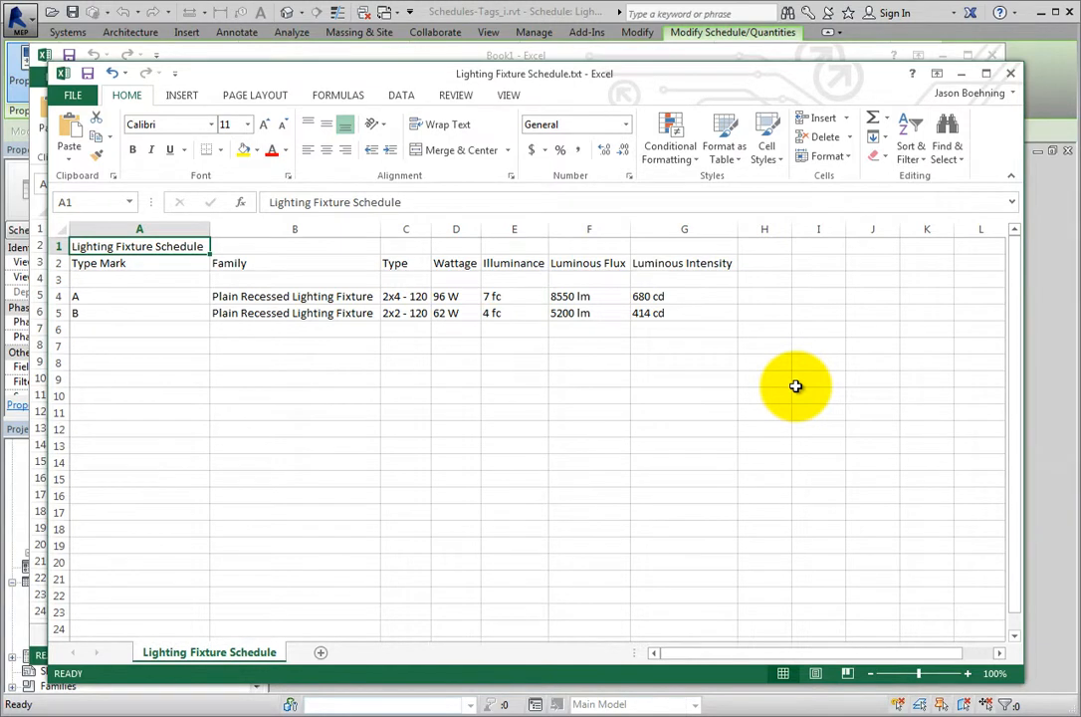